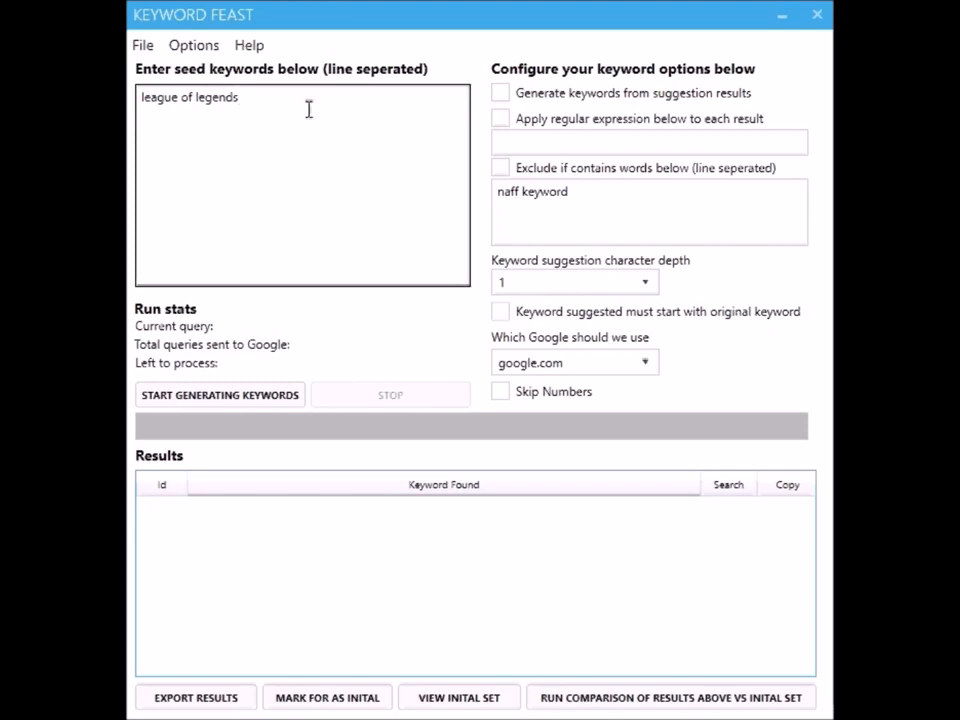
pyautogui.moveTo(640, 126)
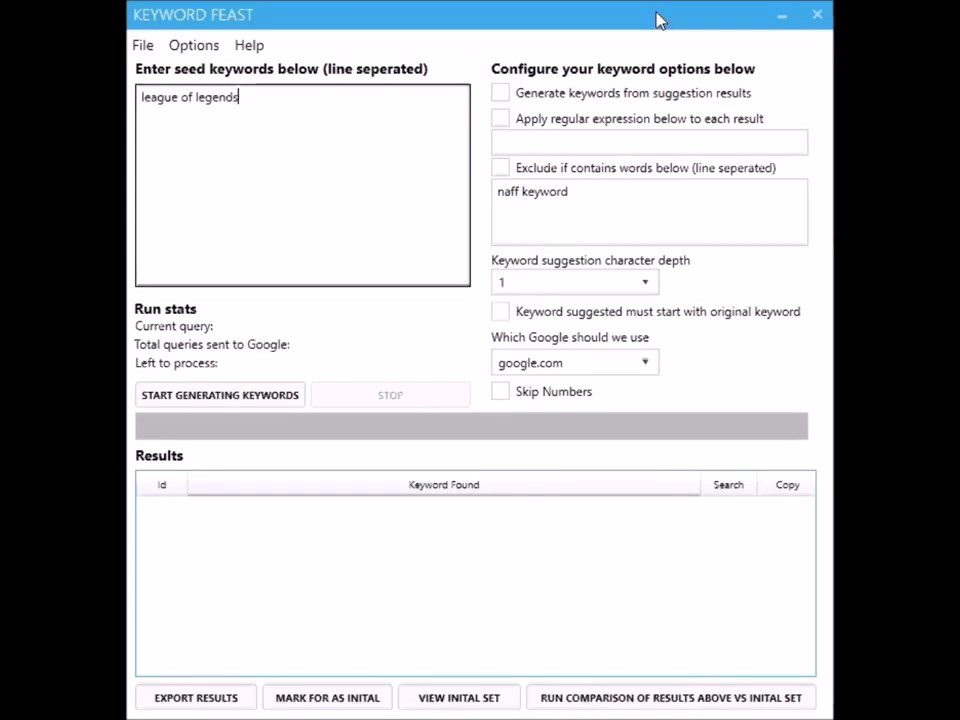
pyautogui.moveTo(445, 78)
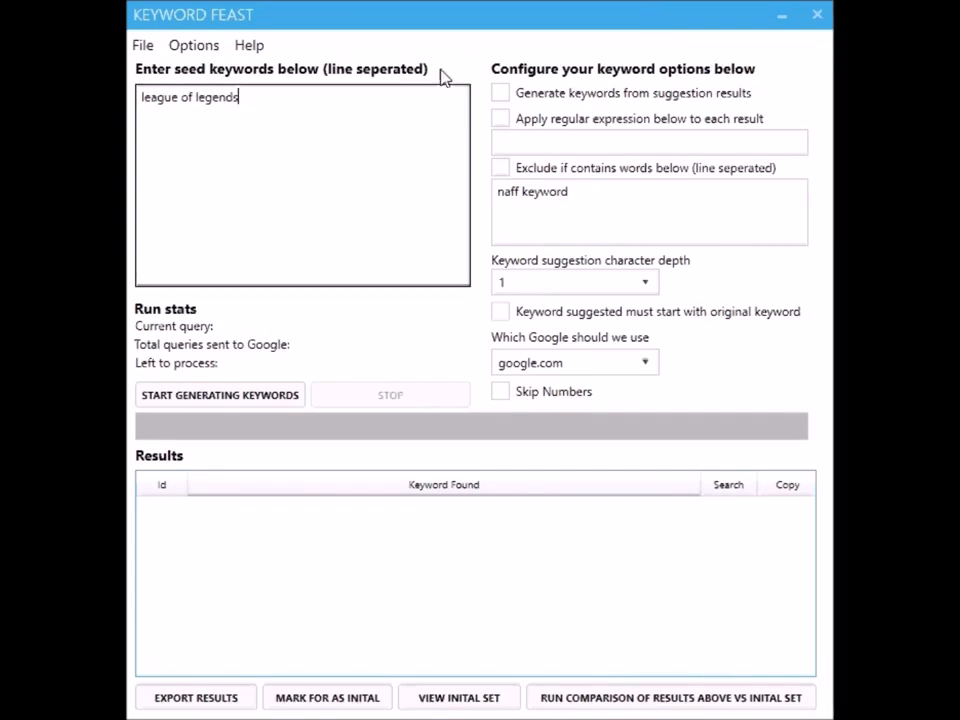
# - Inspect the seed and 300 ms query delay, then enable generating keywords from suggestion results
pyautogui.tripleClick(188, 96)
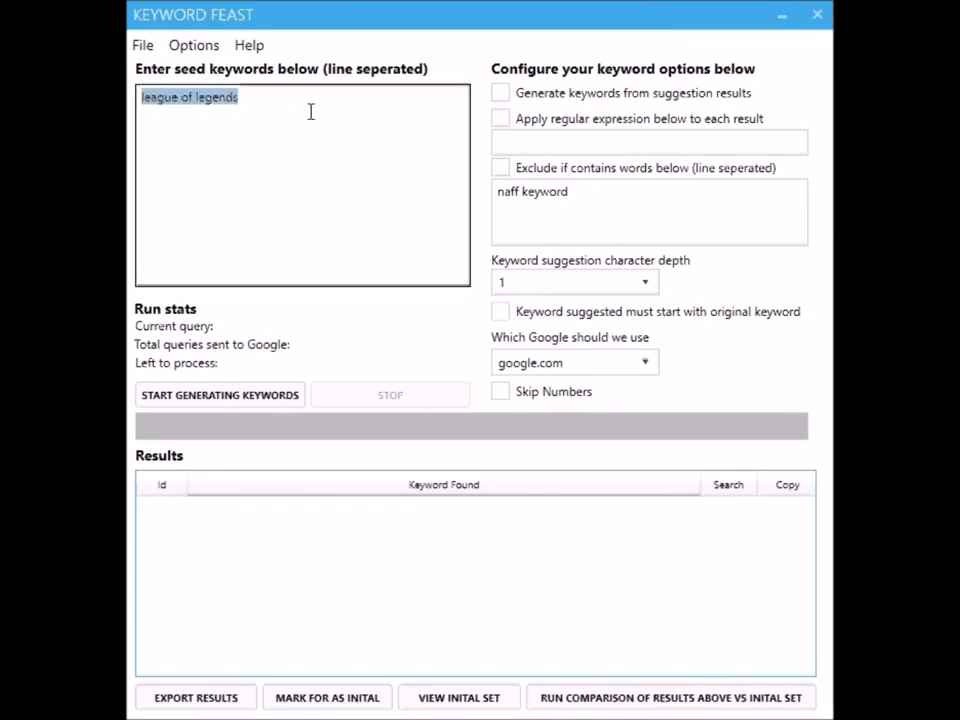
pyautogui.click(300, 120)
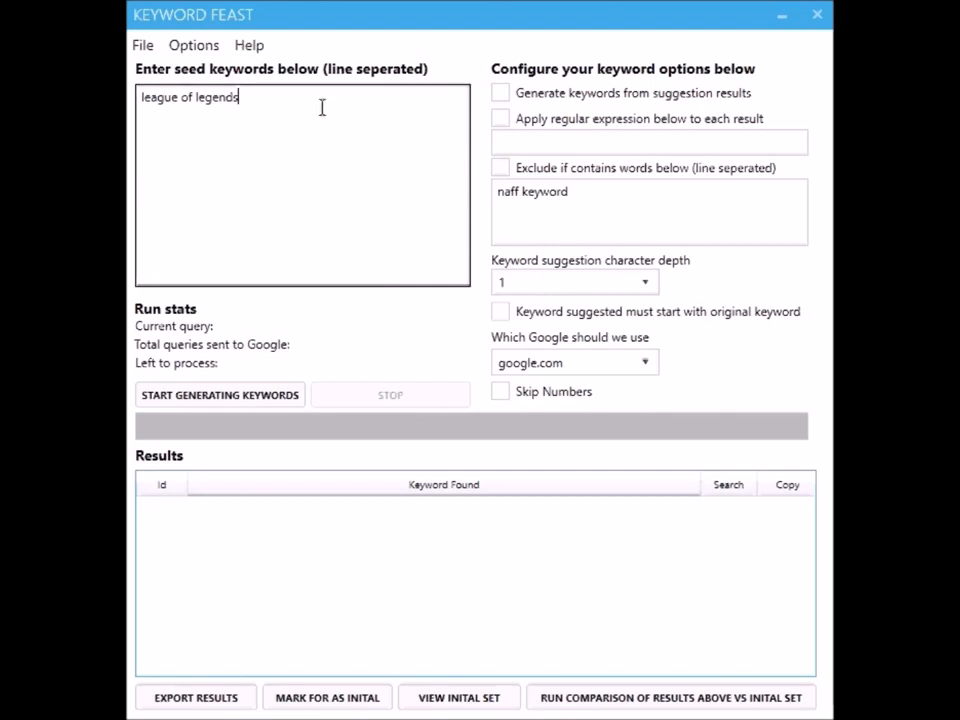
pyautogui.moveTo(565, 90)
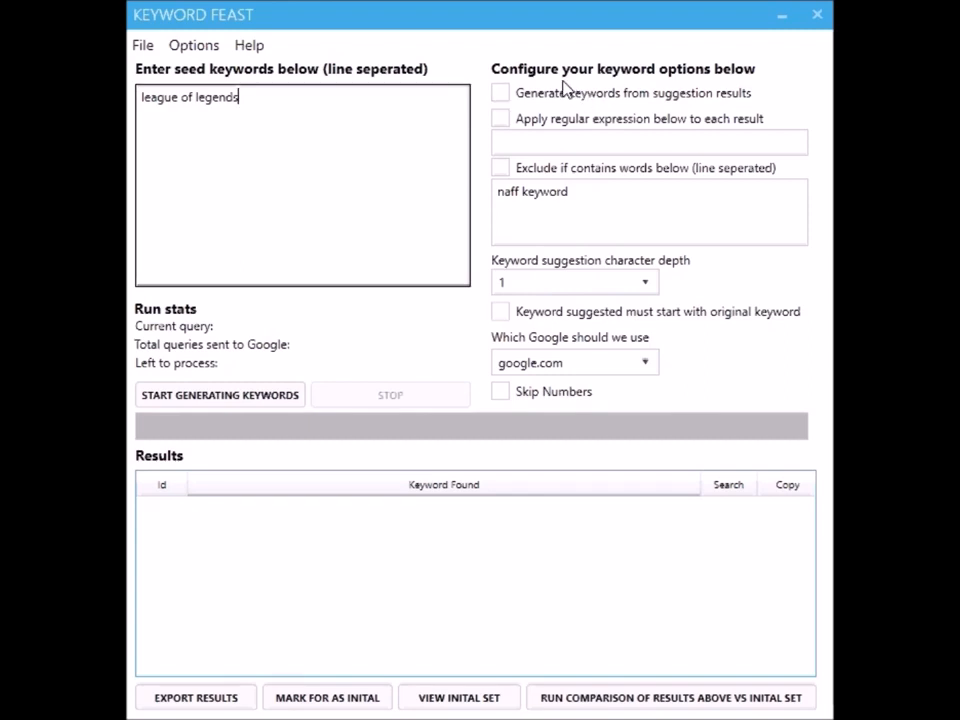
pyautogui.click(193, 45)
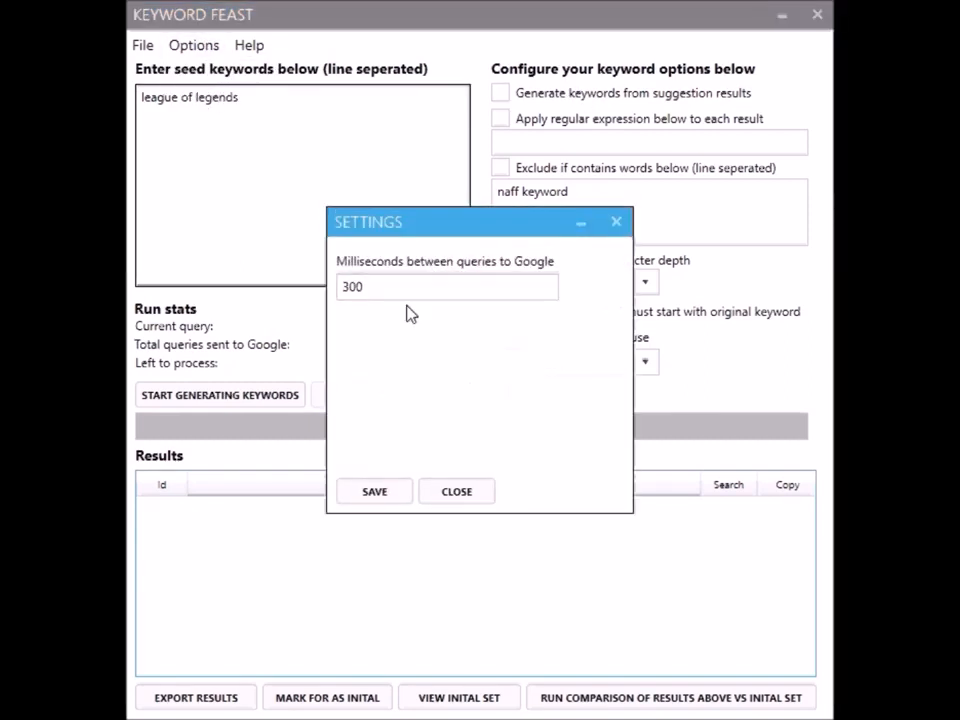
pyautogui.click(447, 287)
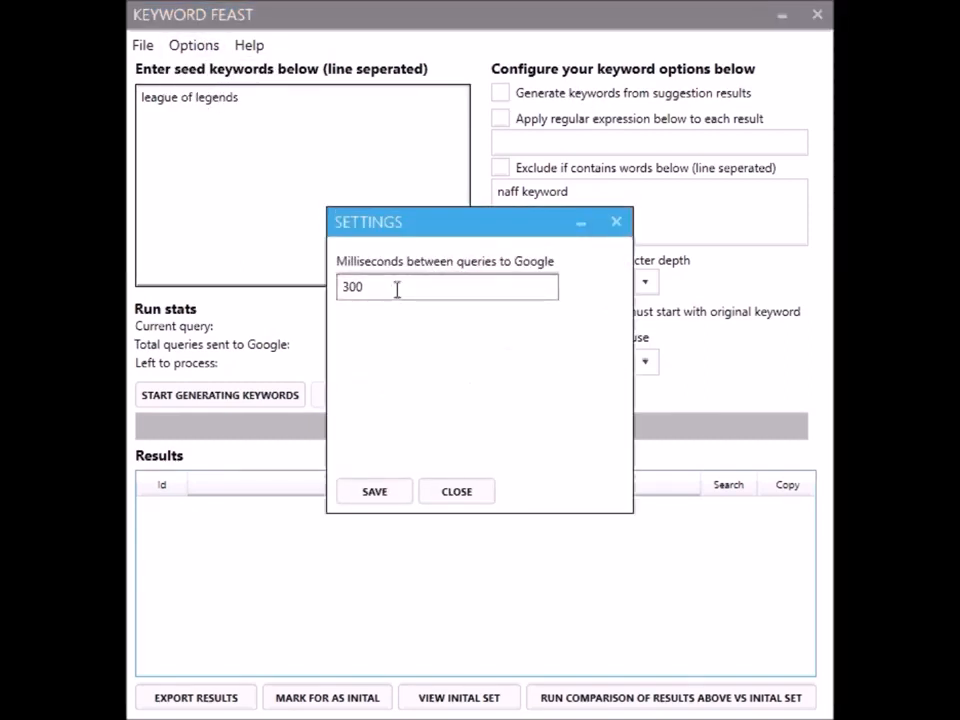
pyautogui.tripleClick(447, 287)
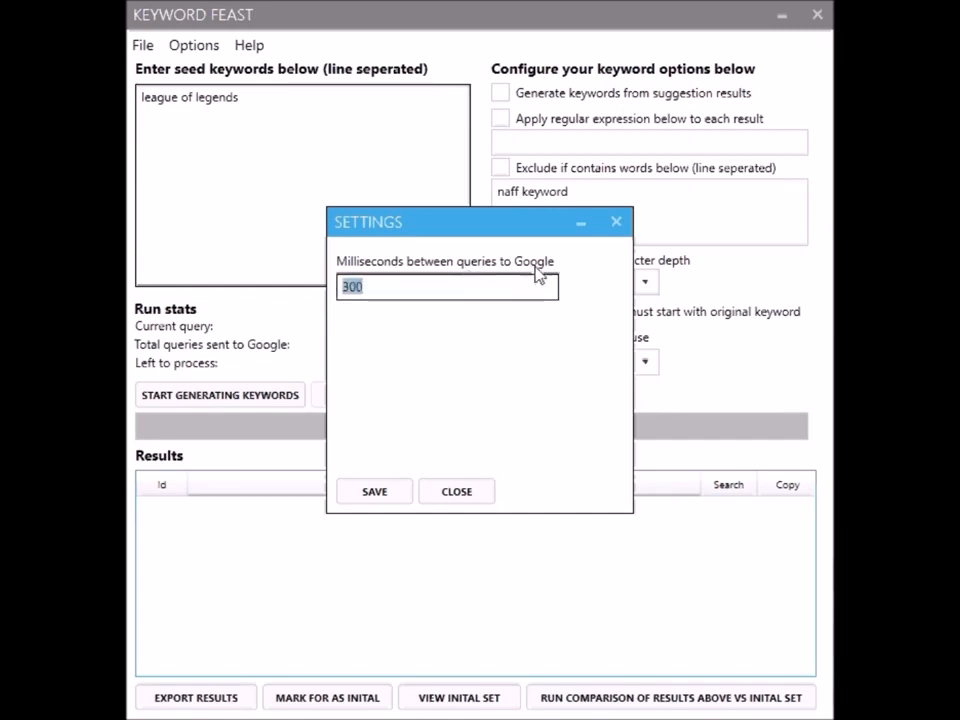
pyautogui.click(456, 491)
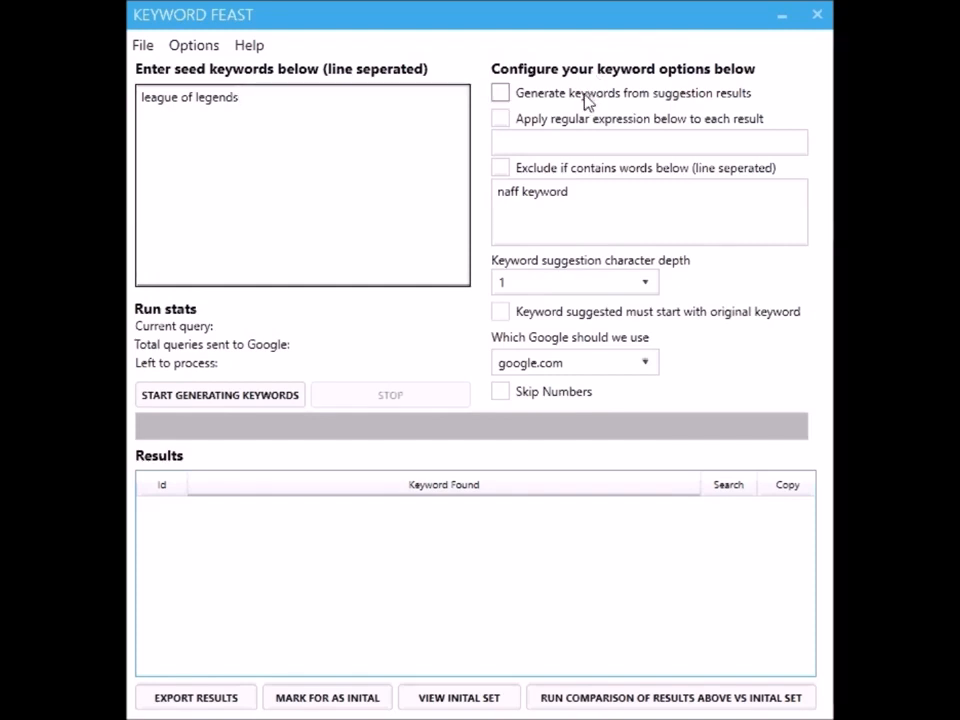
pyautogui.click(500, 92)
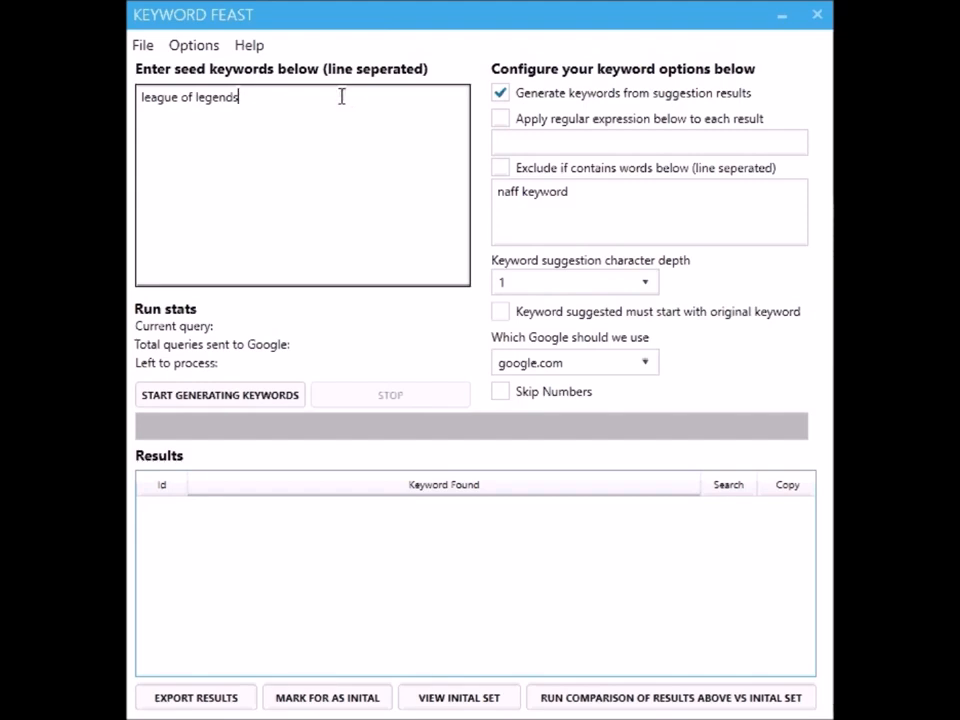
pyautogui.moveTo(334, 107)
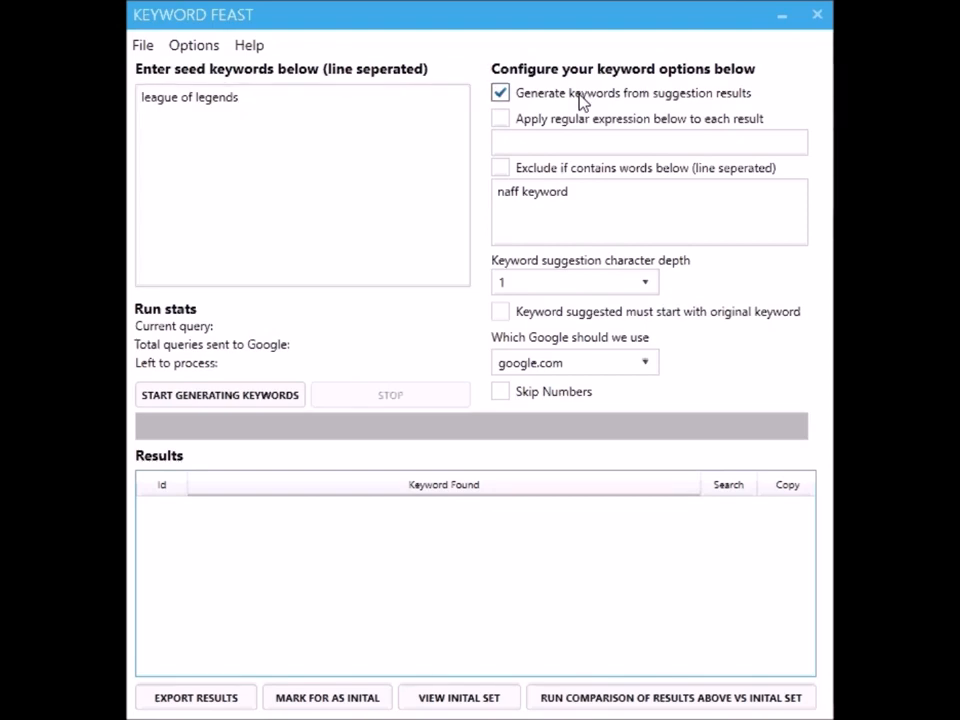
# - Enable 'Apply regular expression below to each result' for the league of legends seed
pyautogui.click(500, 118)
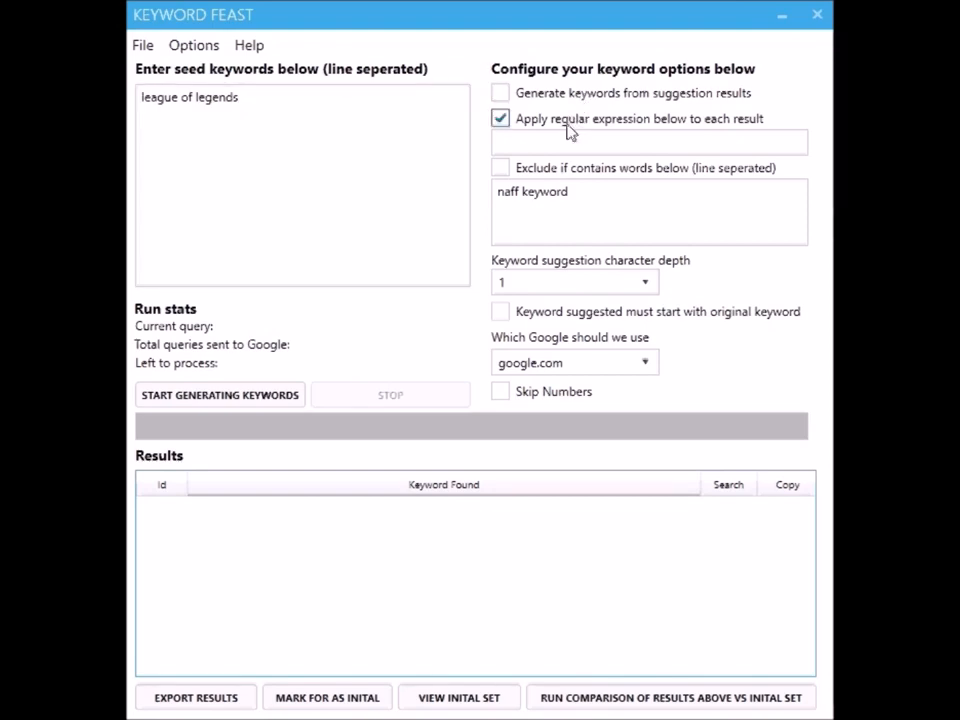
pyautogui.moveTo(588, 128)
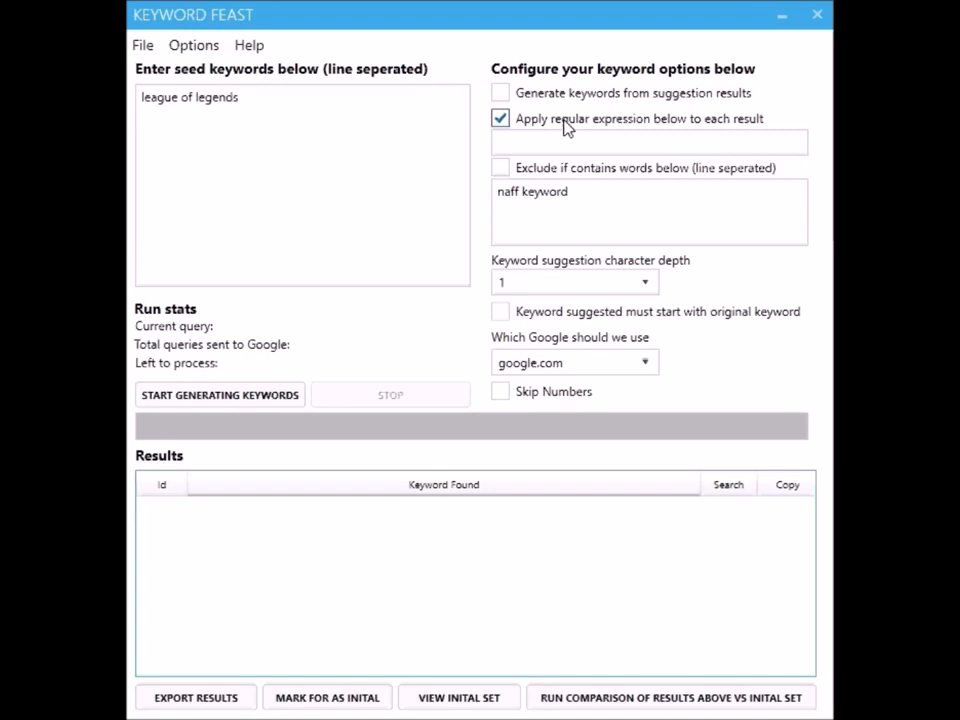
# - Turn off the regular expression option and toggle 'Exclude if contains words below' on, then off
pyautogui.click(500, 118)
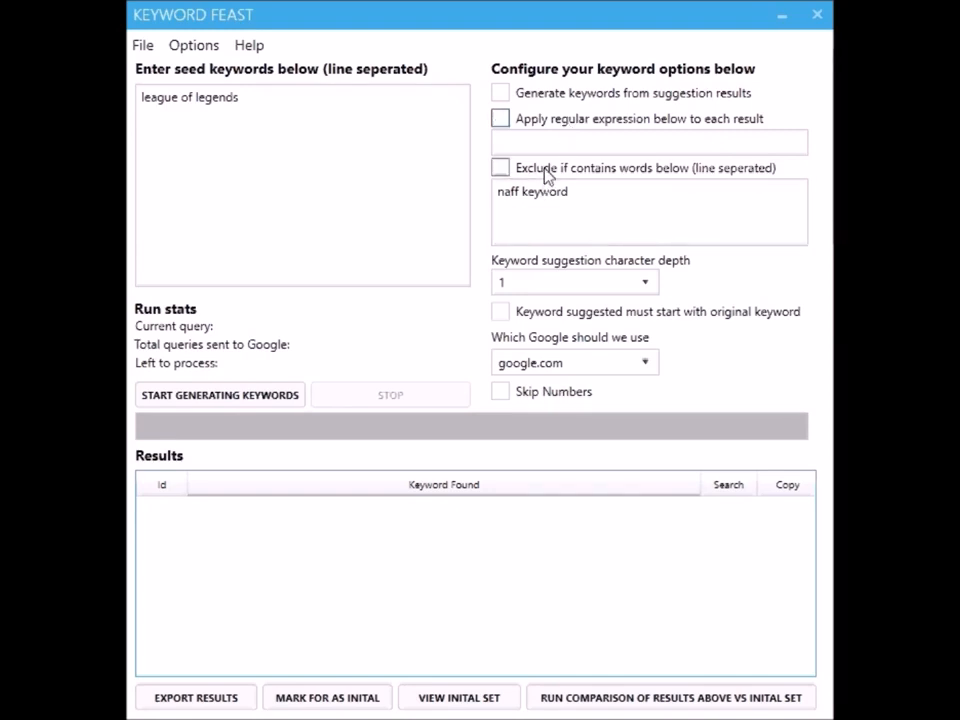
pyautogui.click(500, 167)
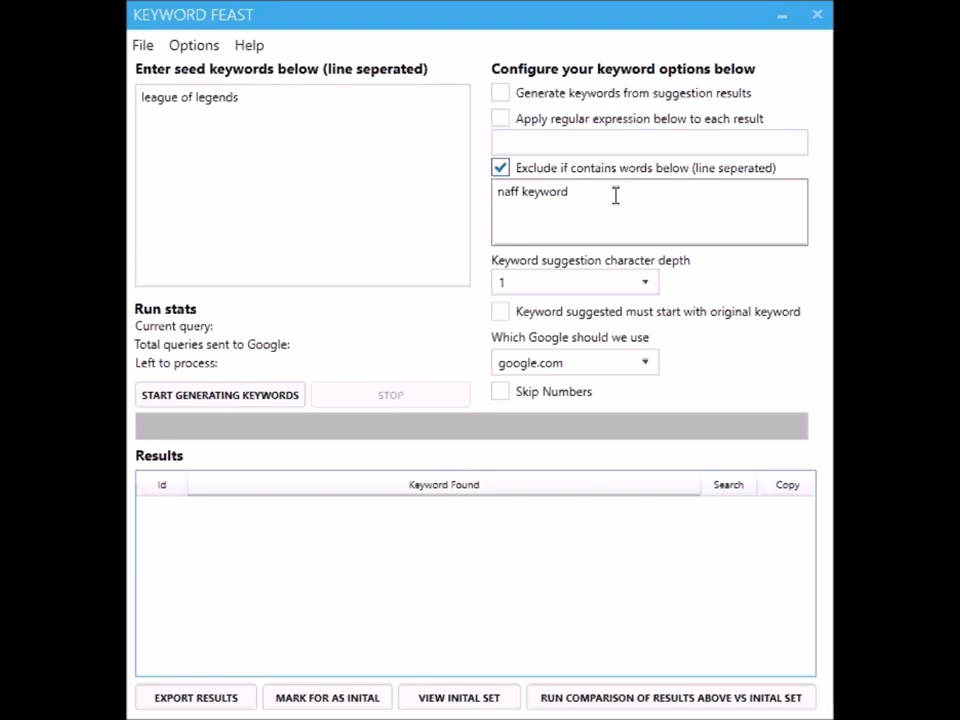
pyautogui.click(500, 167)
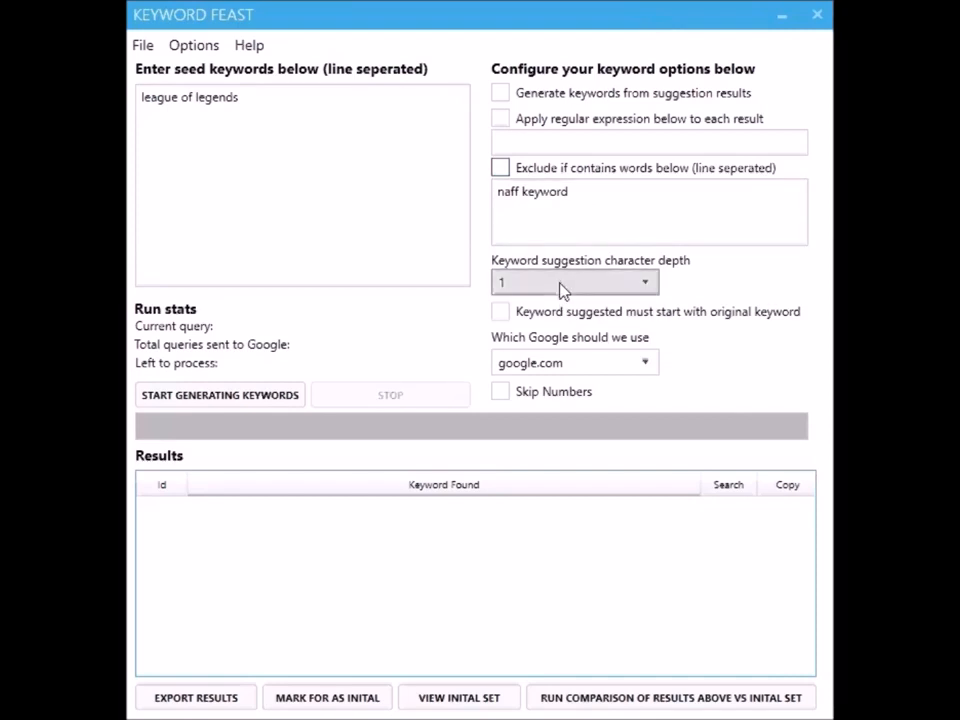
pyautogui.click(573, 281)
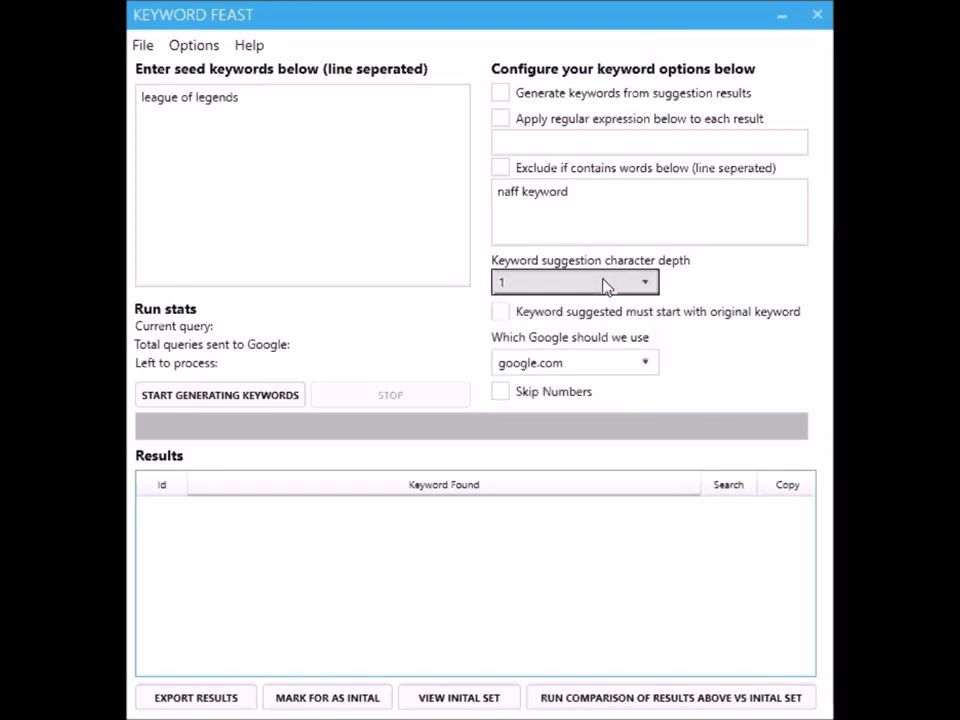
pyautogui.click(280, 100)
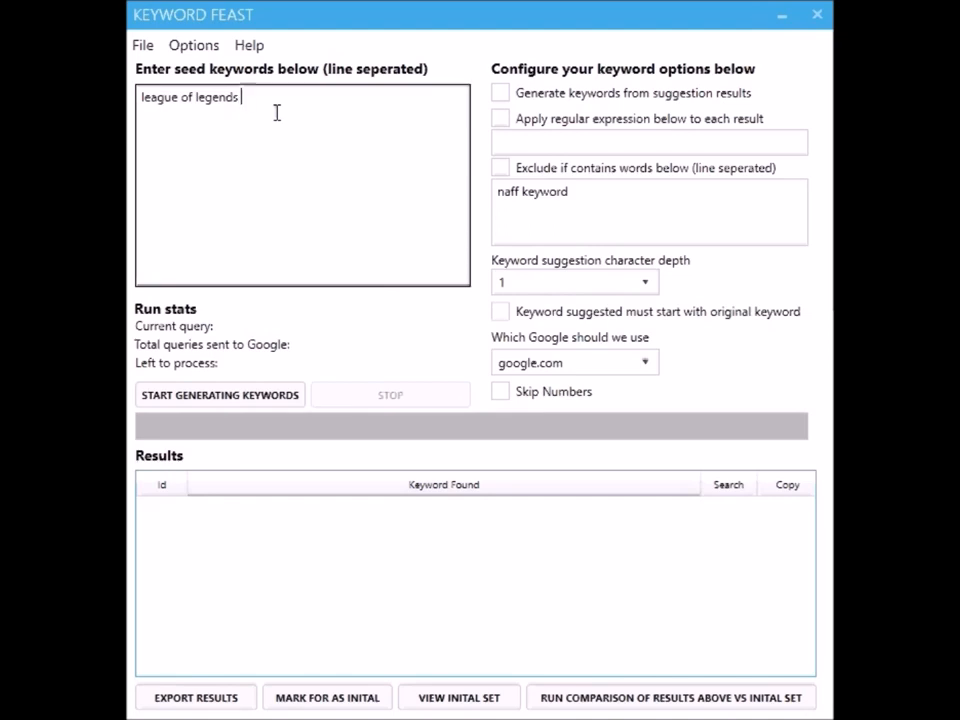
pyautogui.write('a')
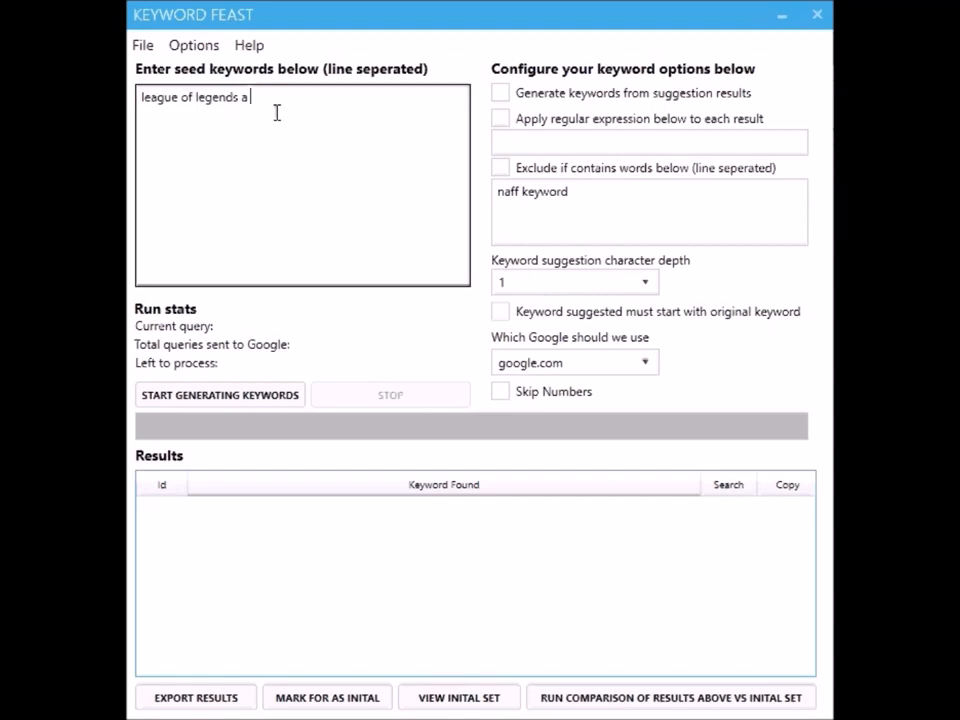
pyautogui.write('c')
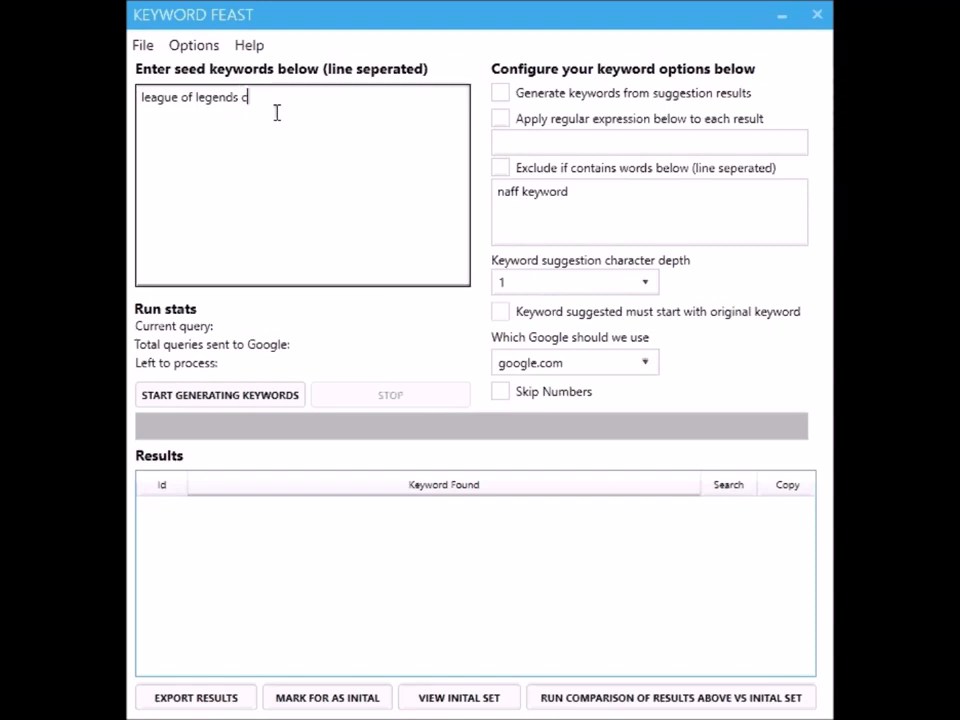
pyautogui.press('Backspace')
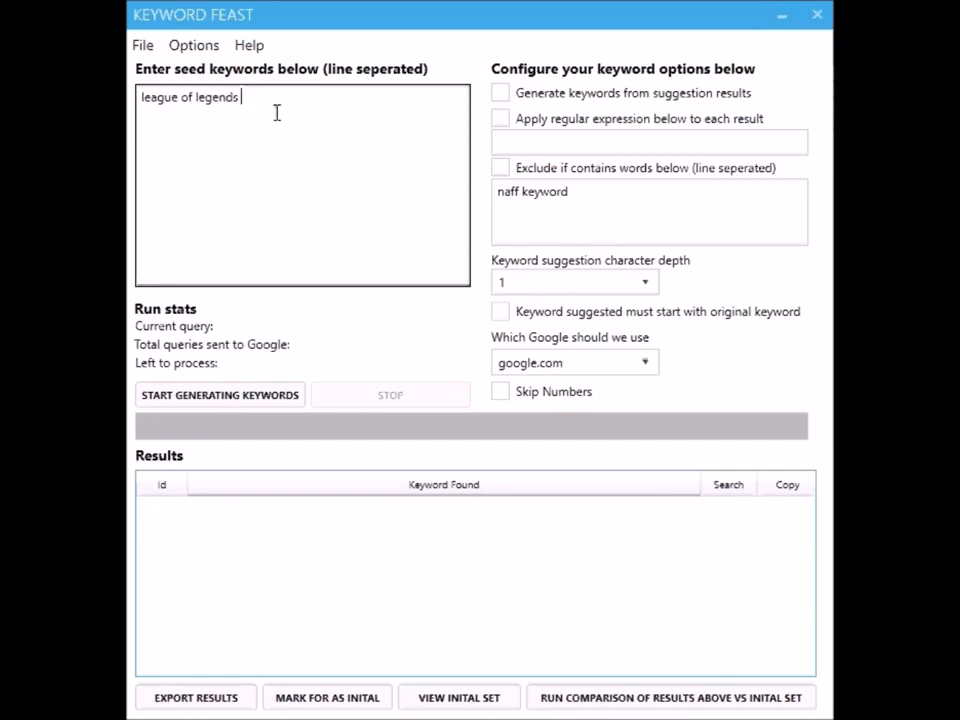
pyautogui.click(573, 281)
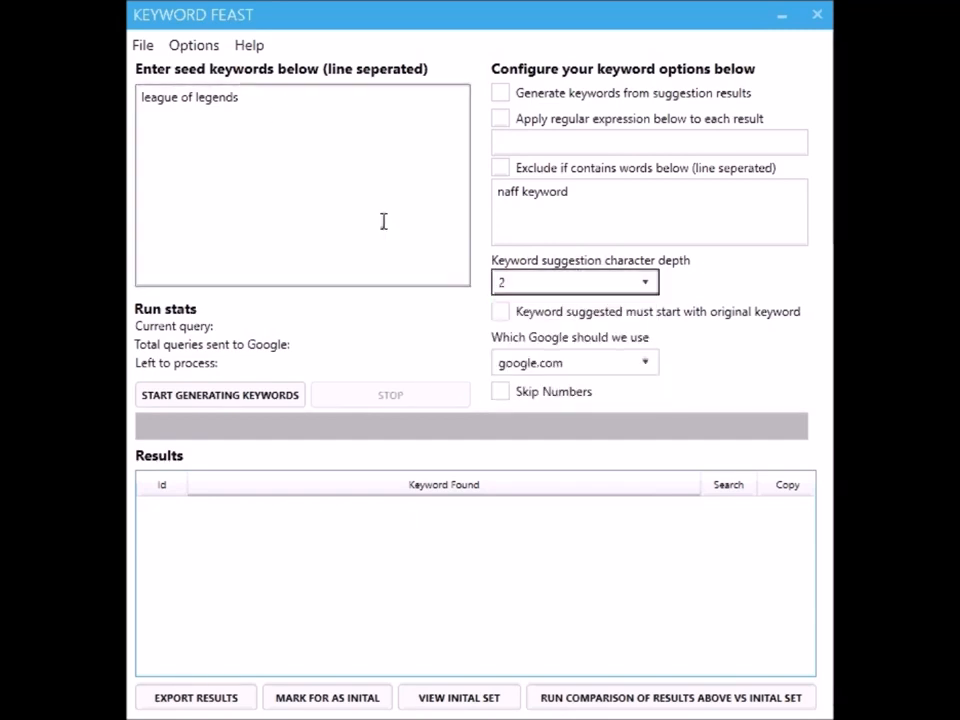
pyautogui.write('aa')
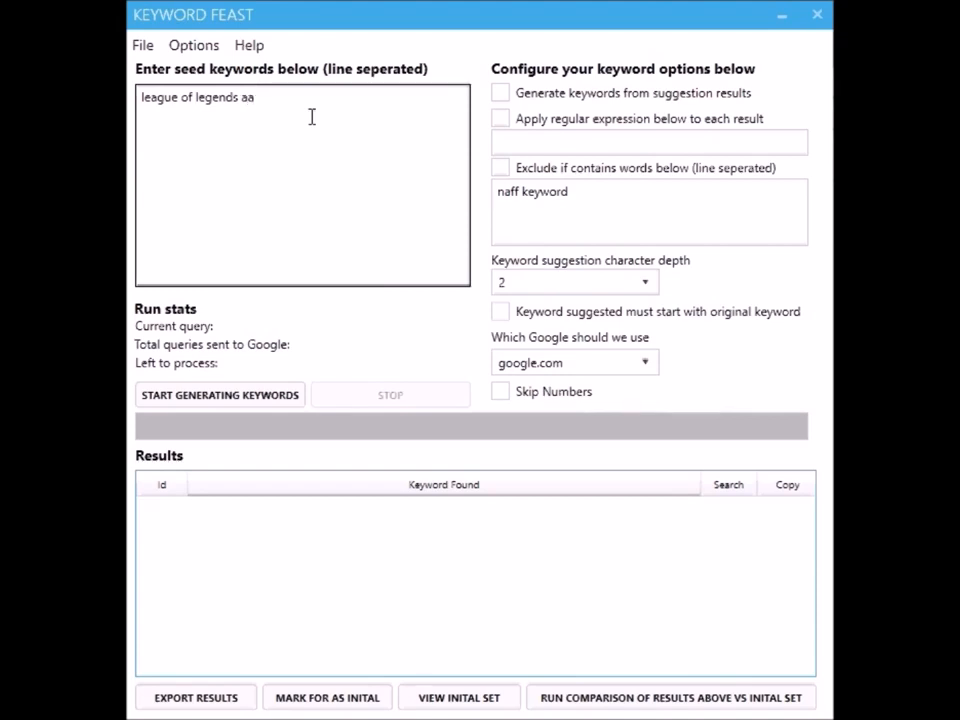
pyautogui.press('Backspace')
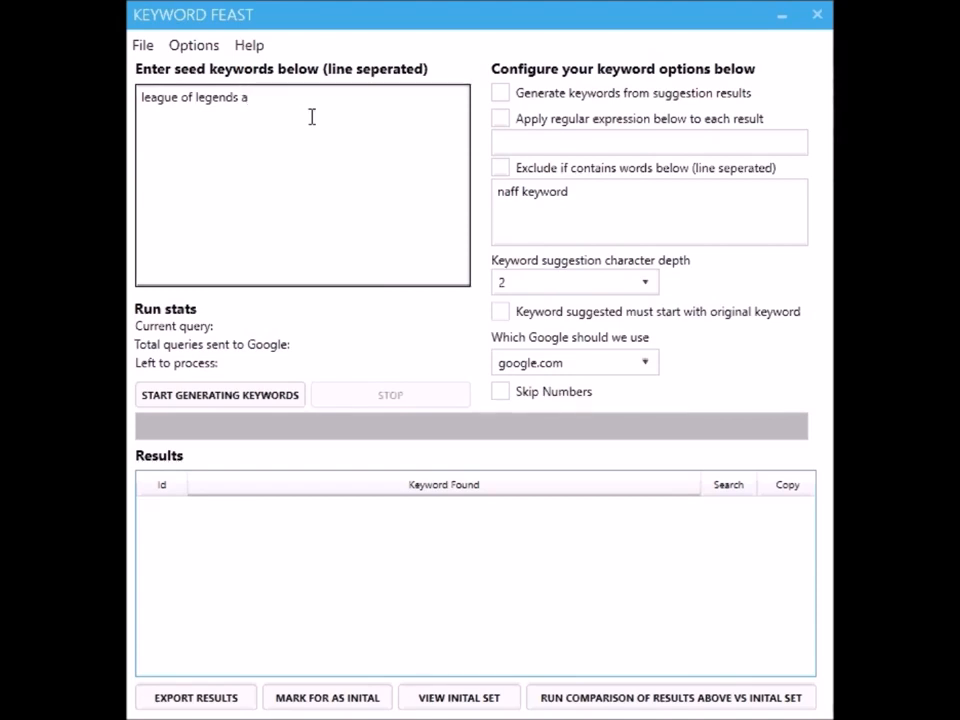
pyautogui.write('z')
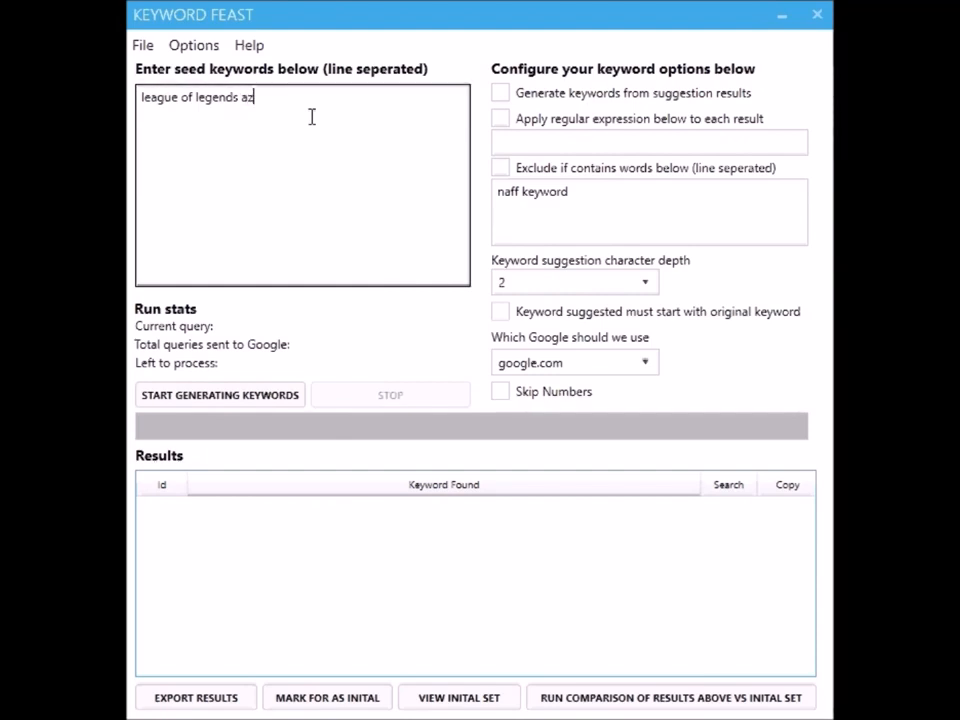
pyautogui.press('Backspace')
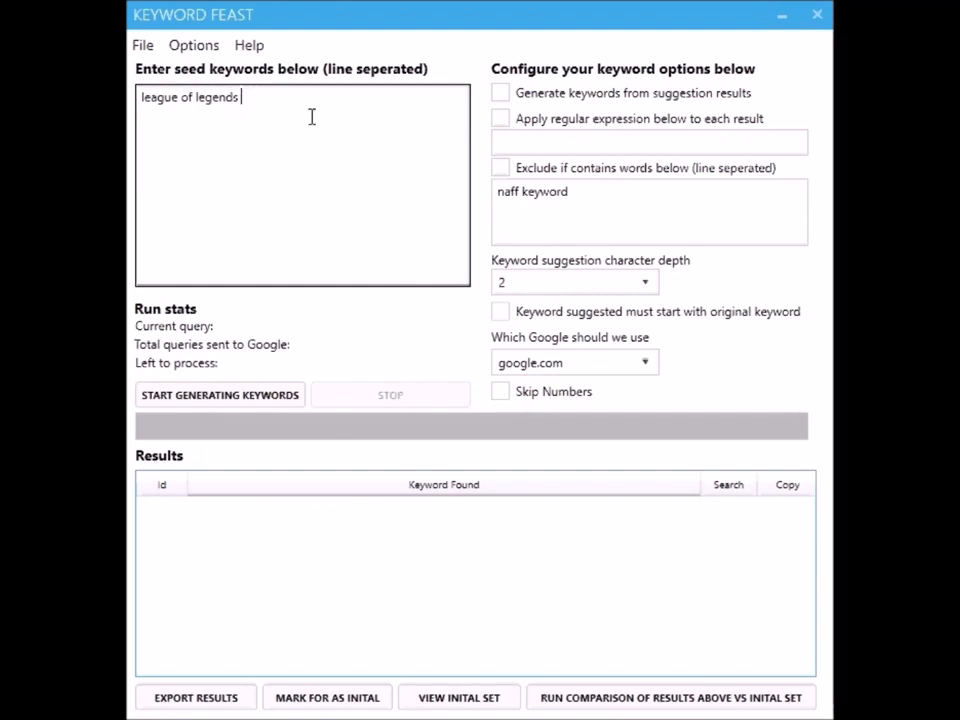
pyautogui.write('b')
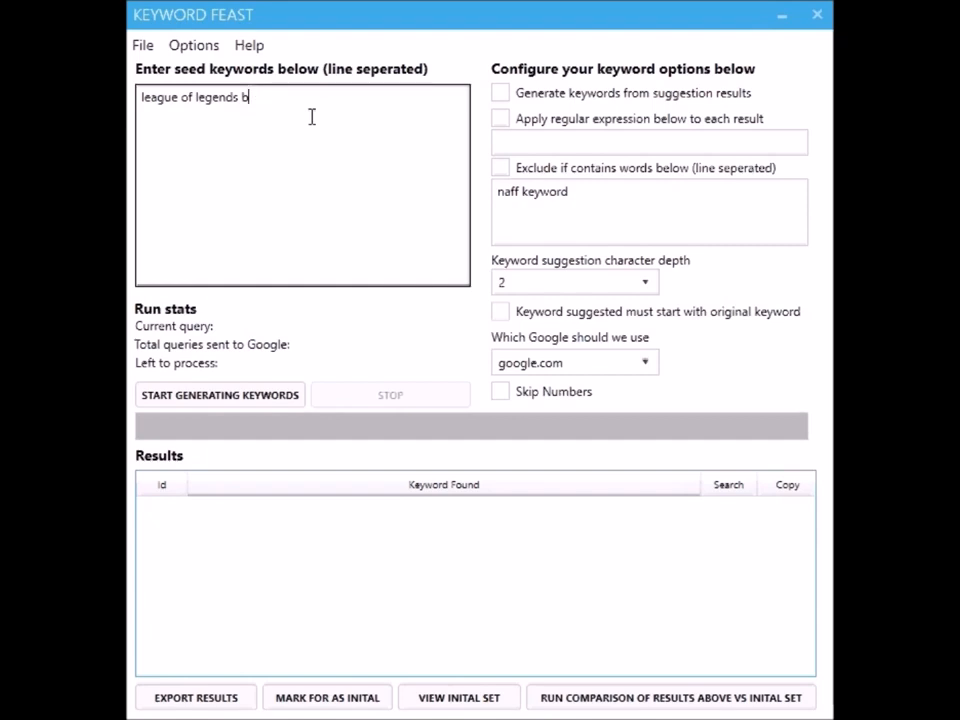
pyautogui.write('d')
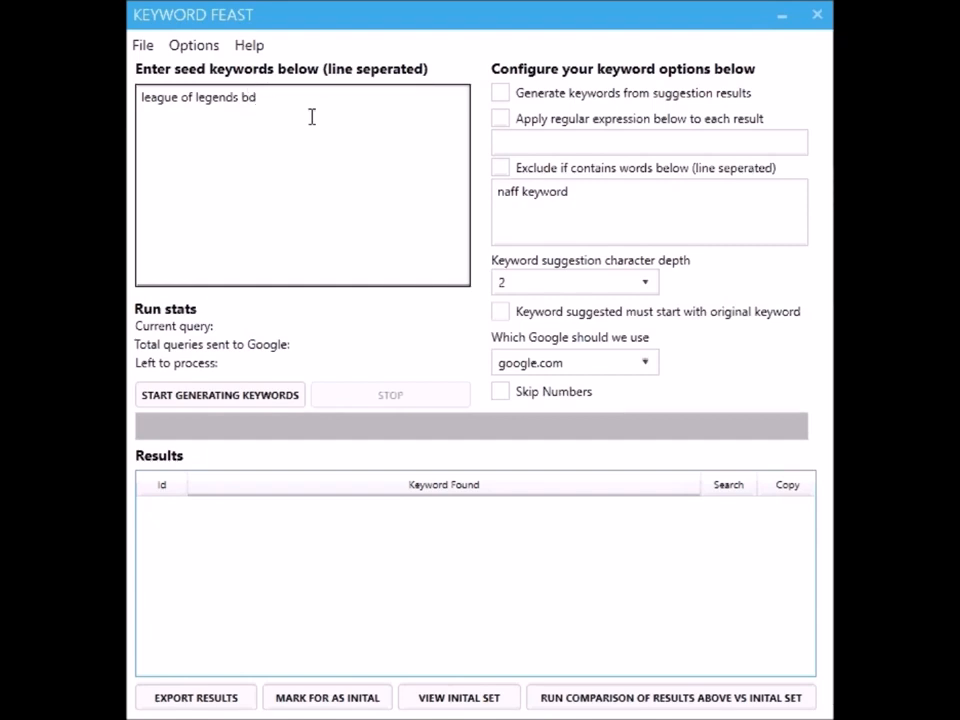
pyautogui.press('Backspace')
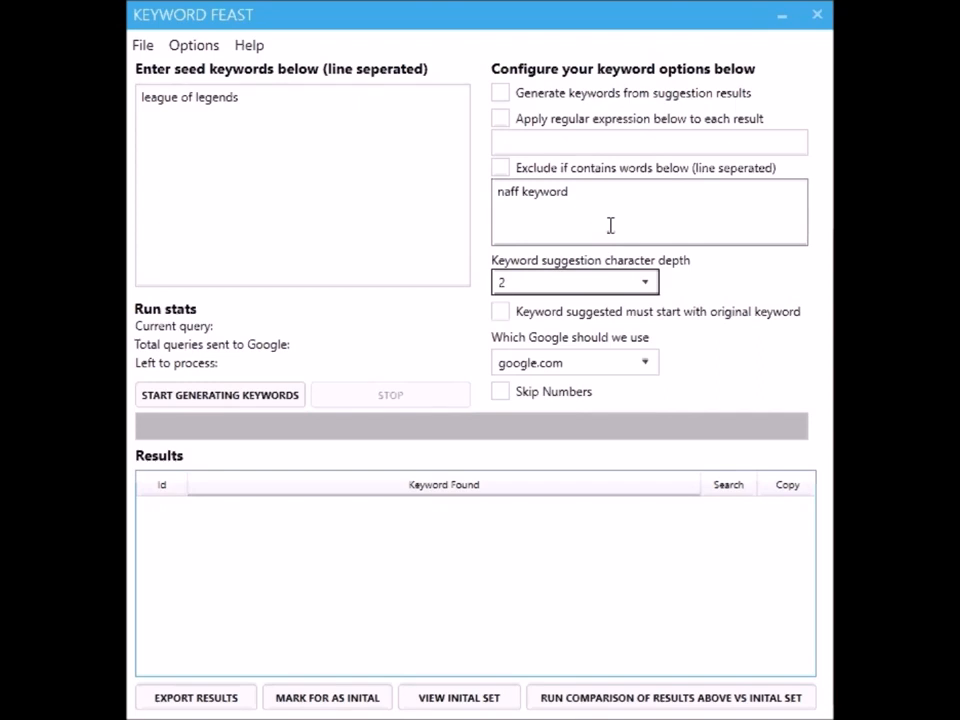
# - Try suggestion character depth values 1 and 3 in the depth dropdown
pyautogui.click(574, 281)
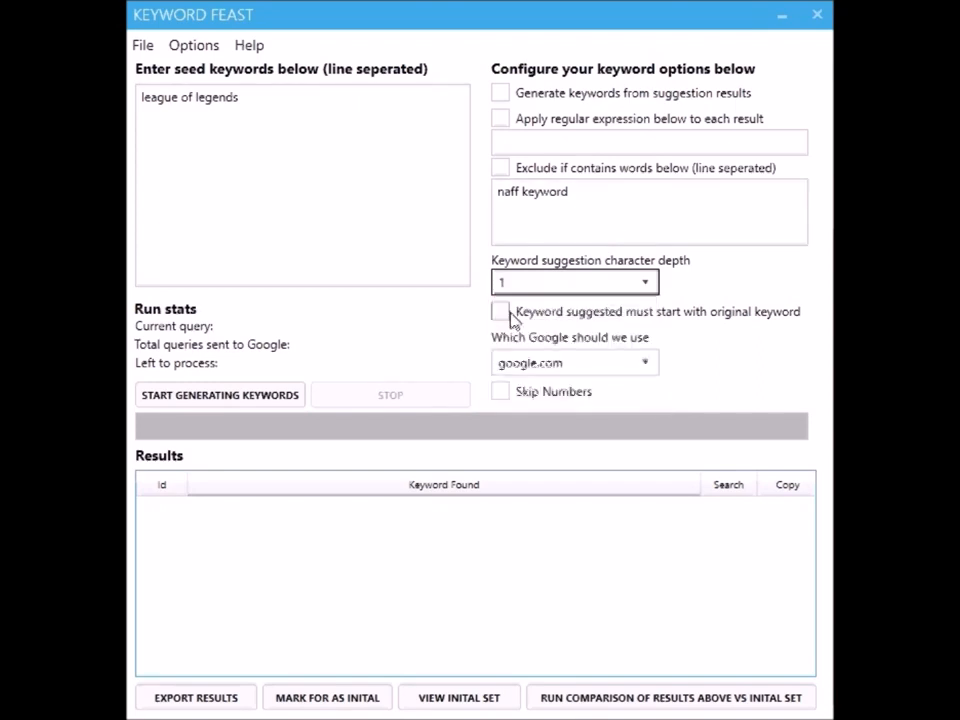
pyautogui.click(645, 212)
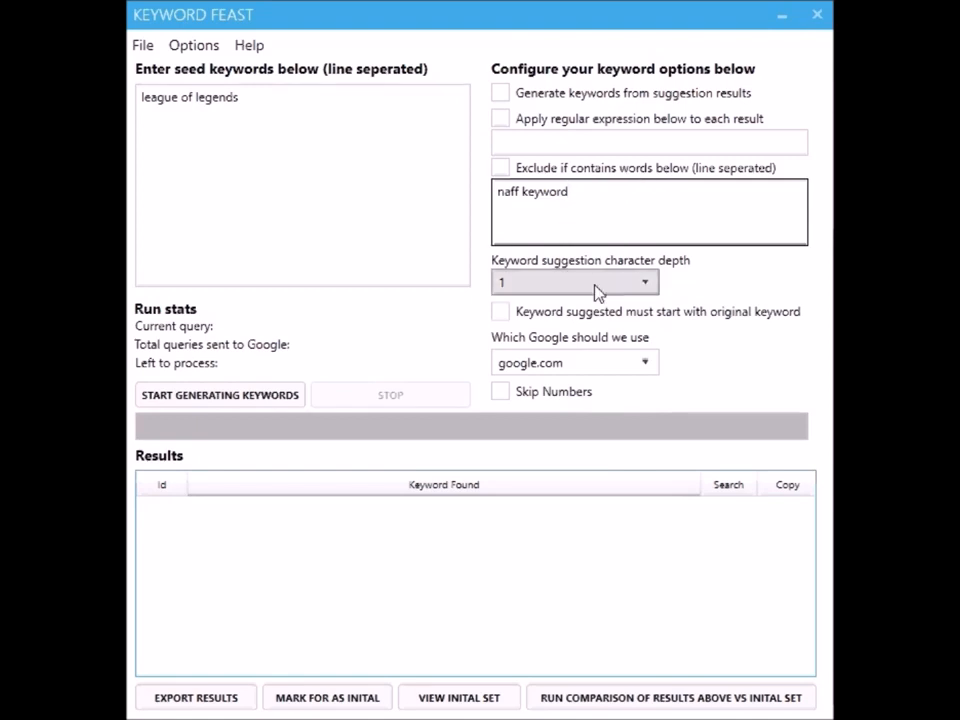
pyautogui.click(573, 281)
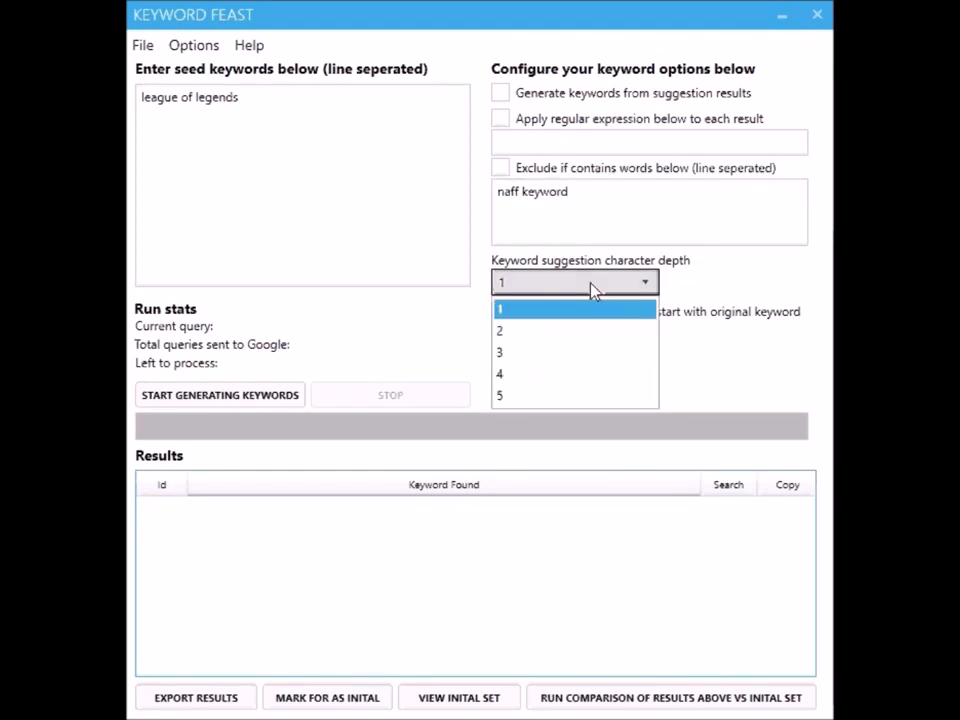
pyautogui.moveTo(560, 351)
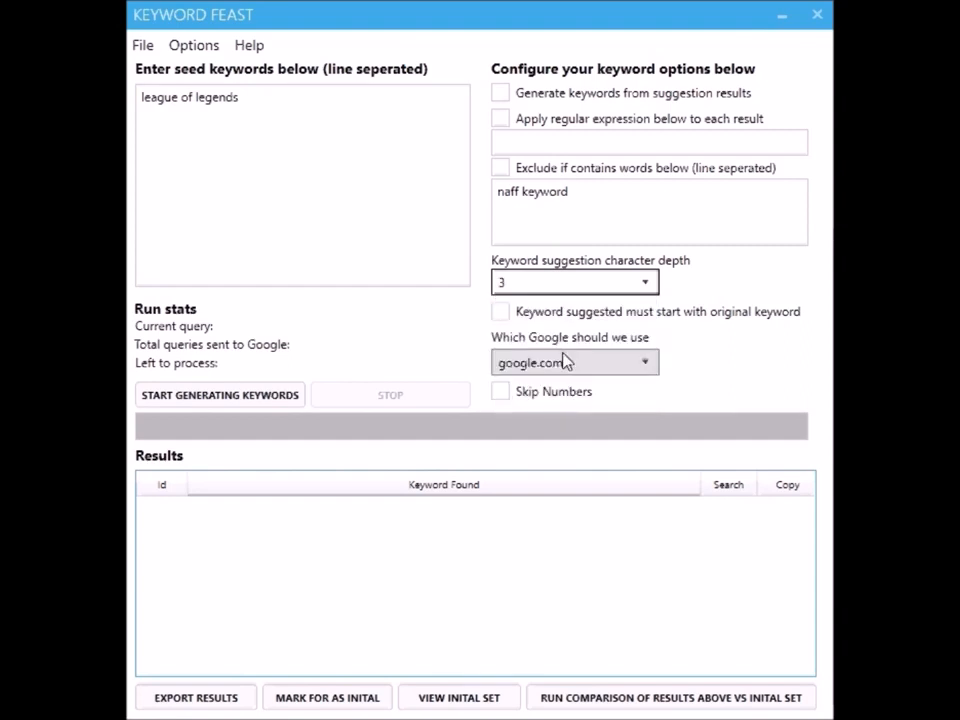
pyautogui.click(573, 281)
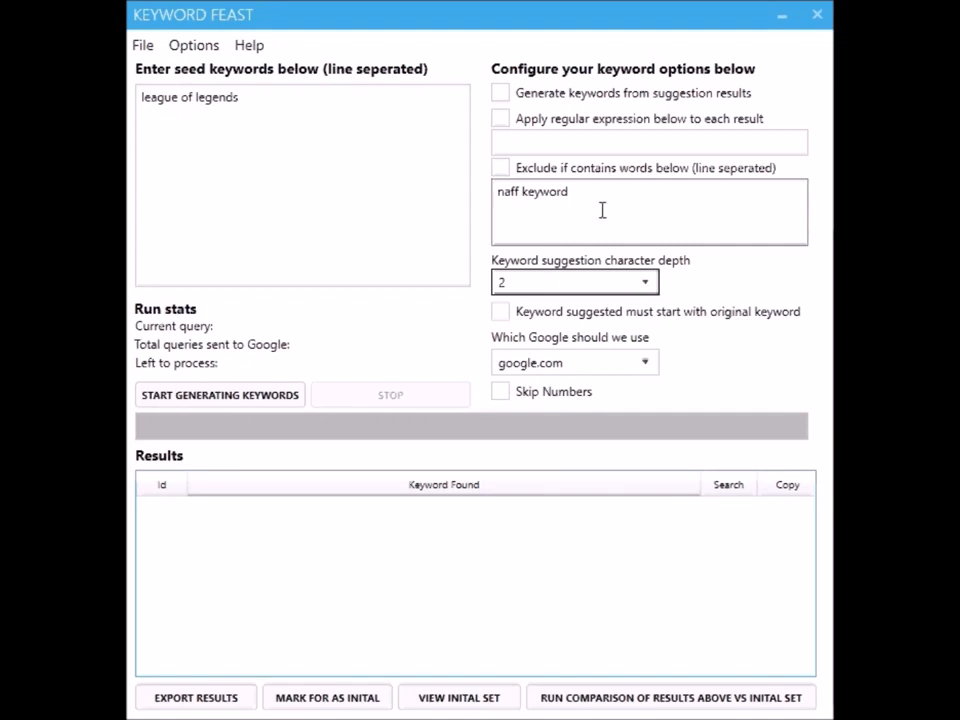
# - Require suggestions to start with the original keyword and append 'abc' to the seed
pyautogui.click(500, 311)
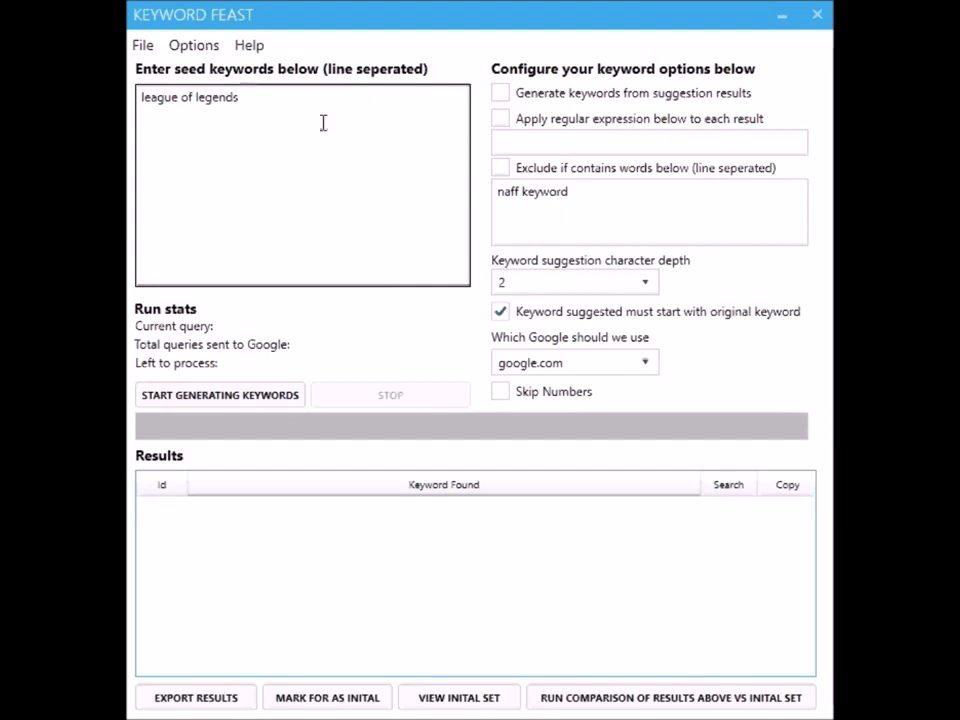
pyautogui.write('abc')
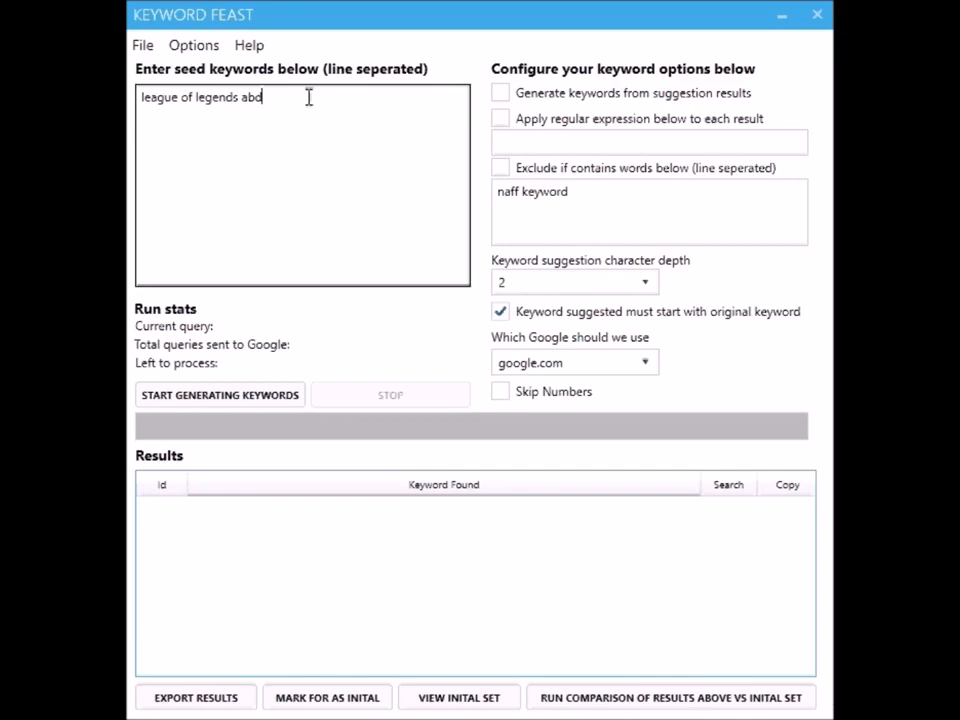
pyautogui.moveTo(570, 105)
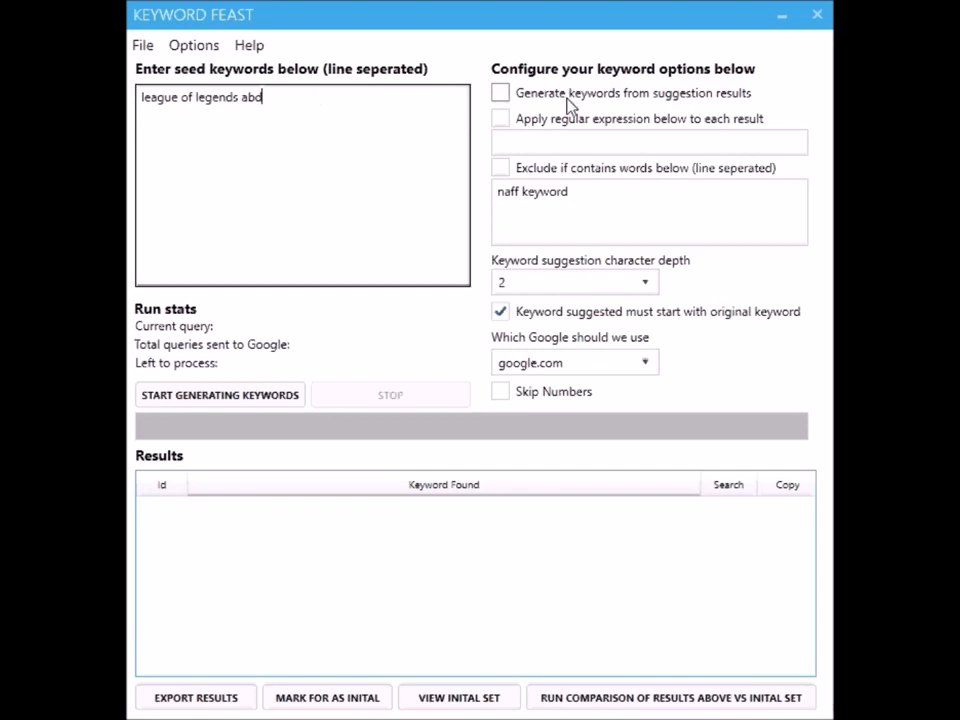
# - Toggle 'Generate keywords from suggestion results' on and back off, using google.co.uk
pyautogui.click(500, 92)
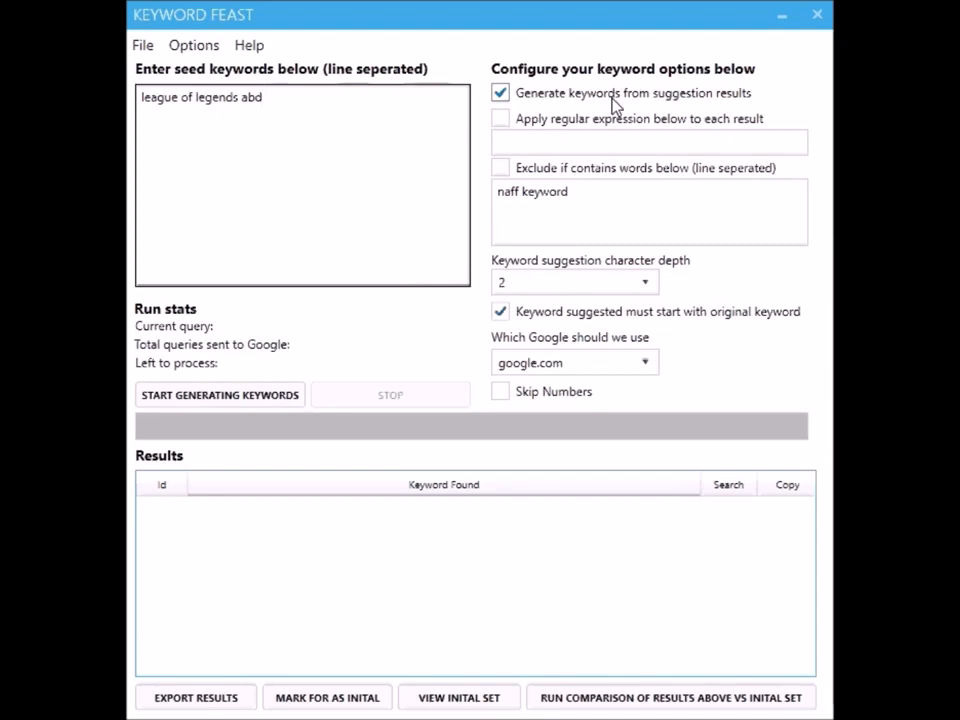
pyautogui.click(573, 281)
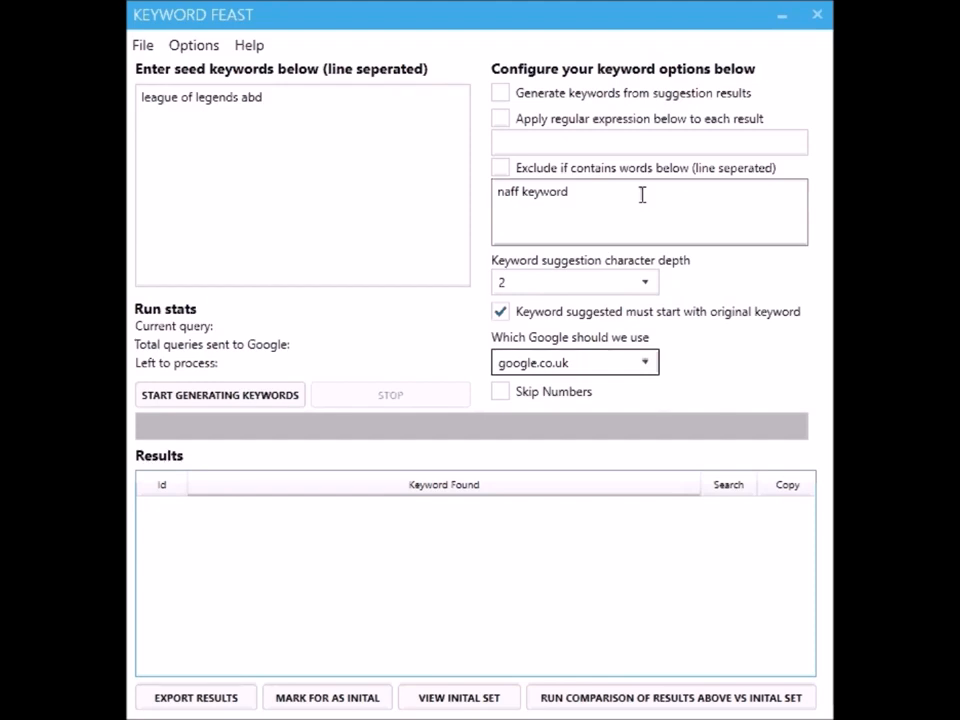
pyautogui.moveTo(520, 390)
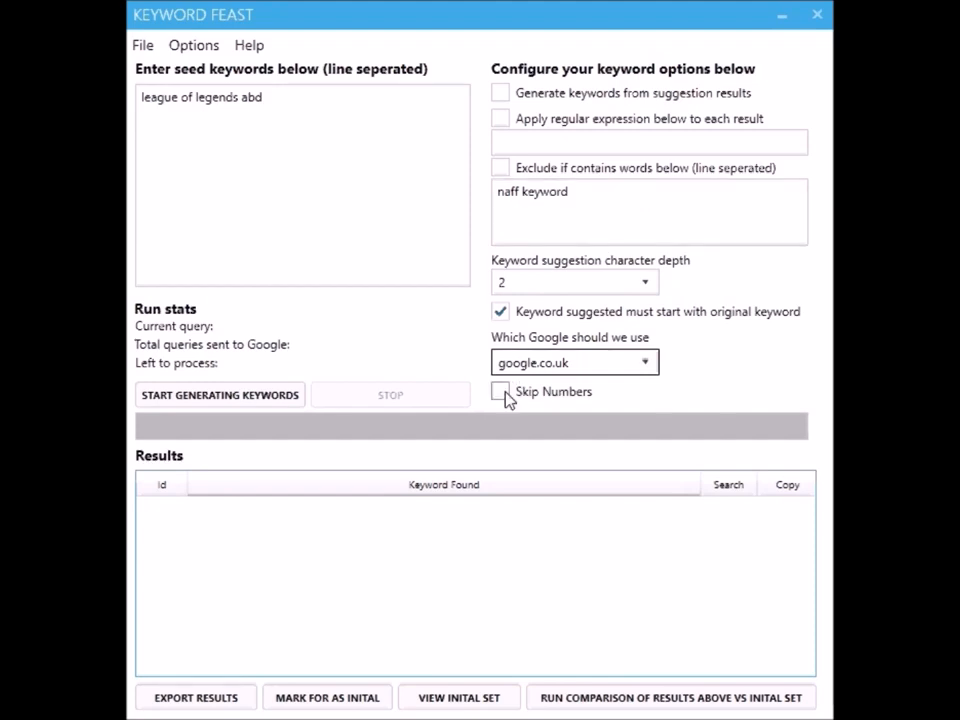
pyautogui.click(501, 391)
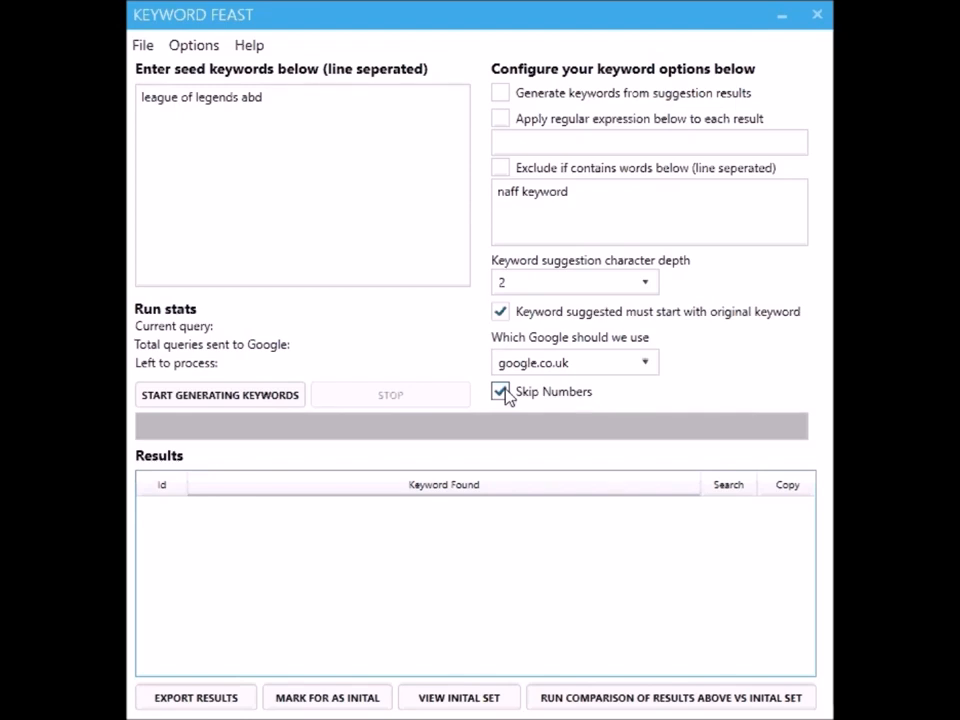
pyautogui.click(500, 391)
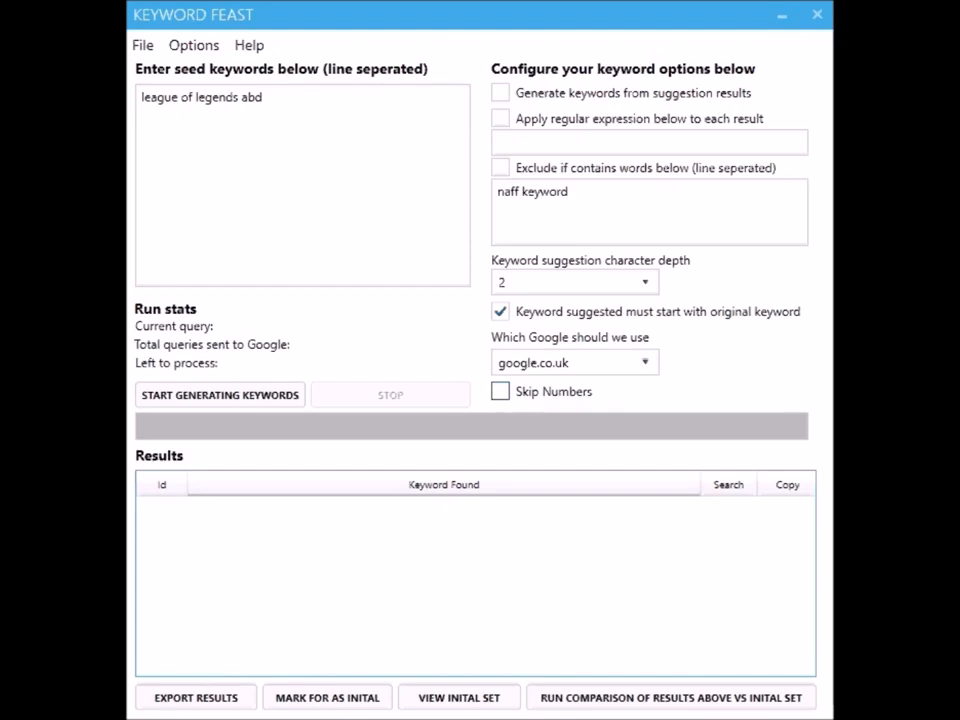
pyautogui.moveTo(503, 57)
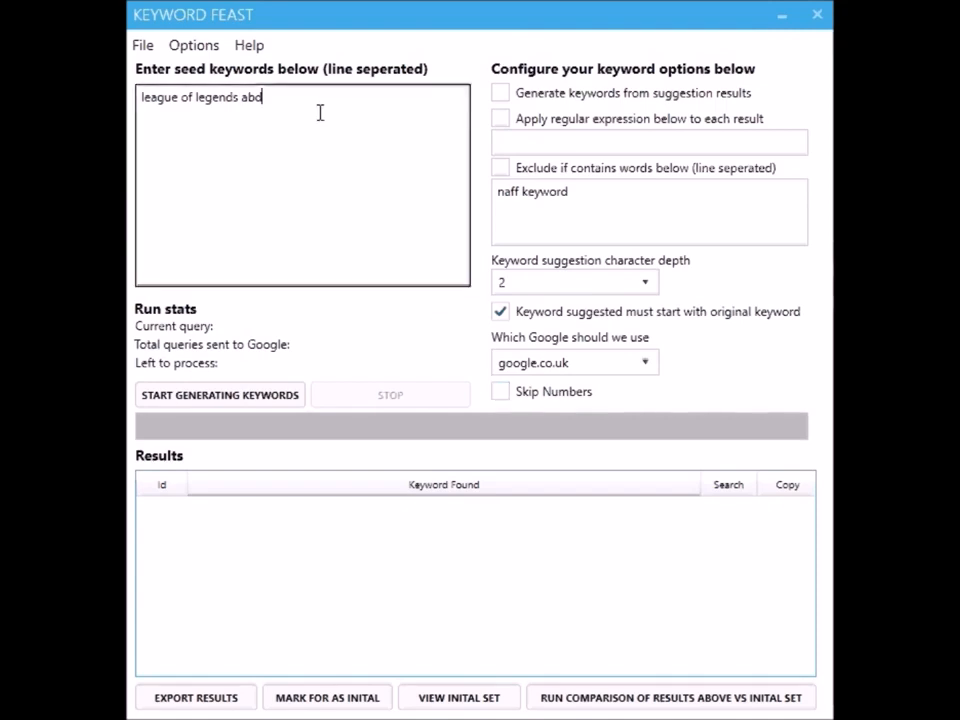
# - Restore the seed to plain 'league of legends' and set suggestion depth to 1
pyautogui.press('Backspace')
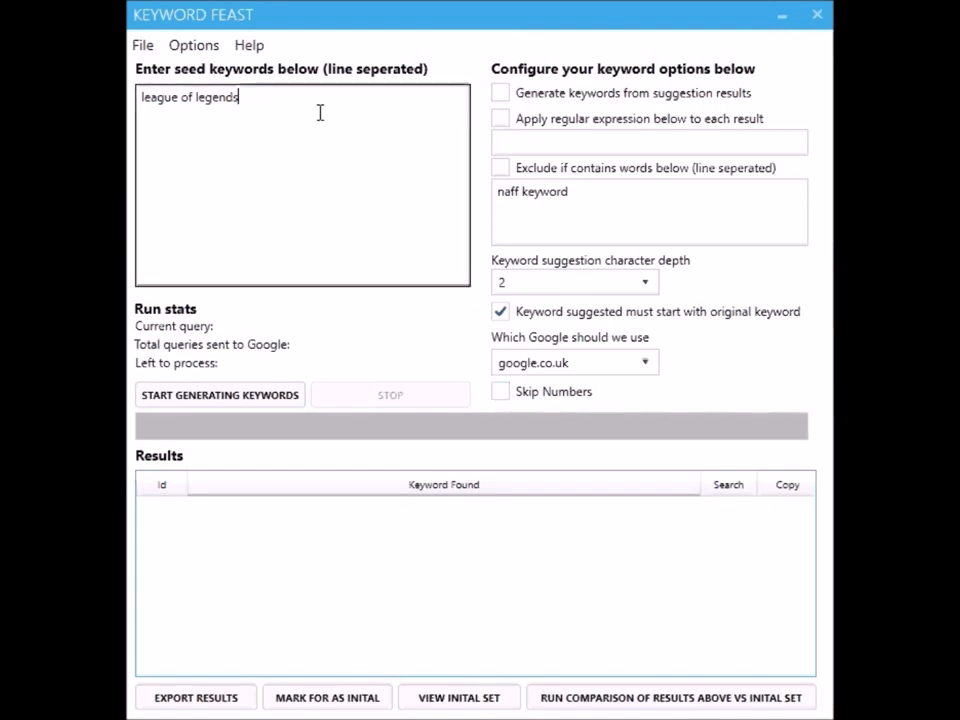
pyautogui.click(573, 281)
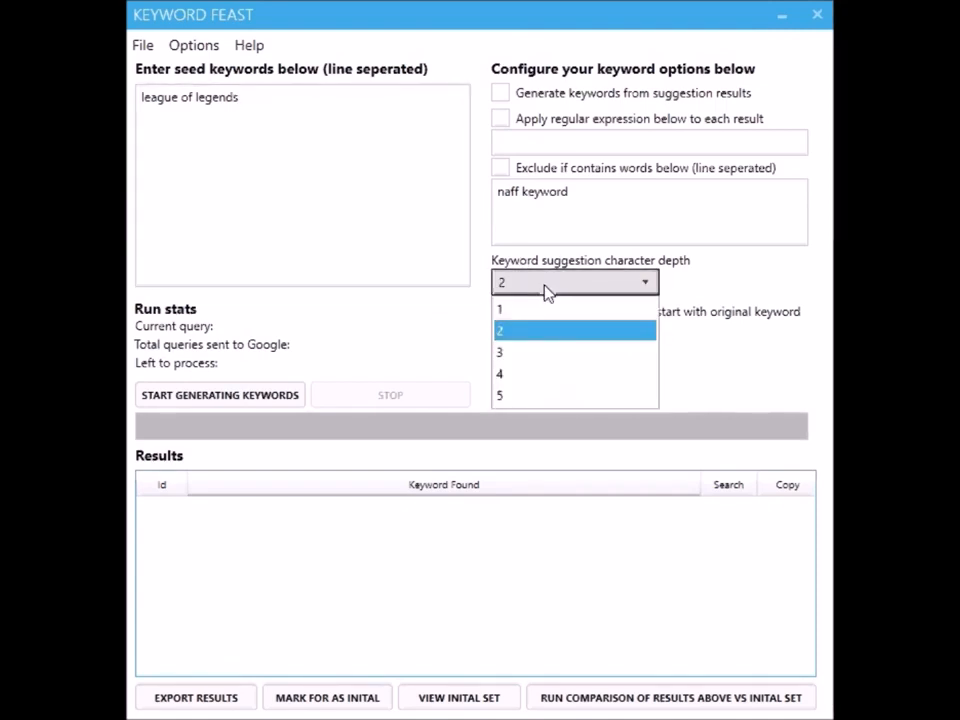
pyautogui.click(499, 308)
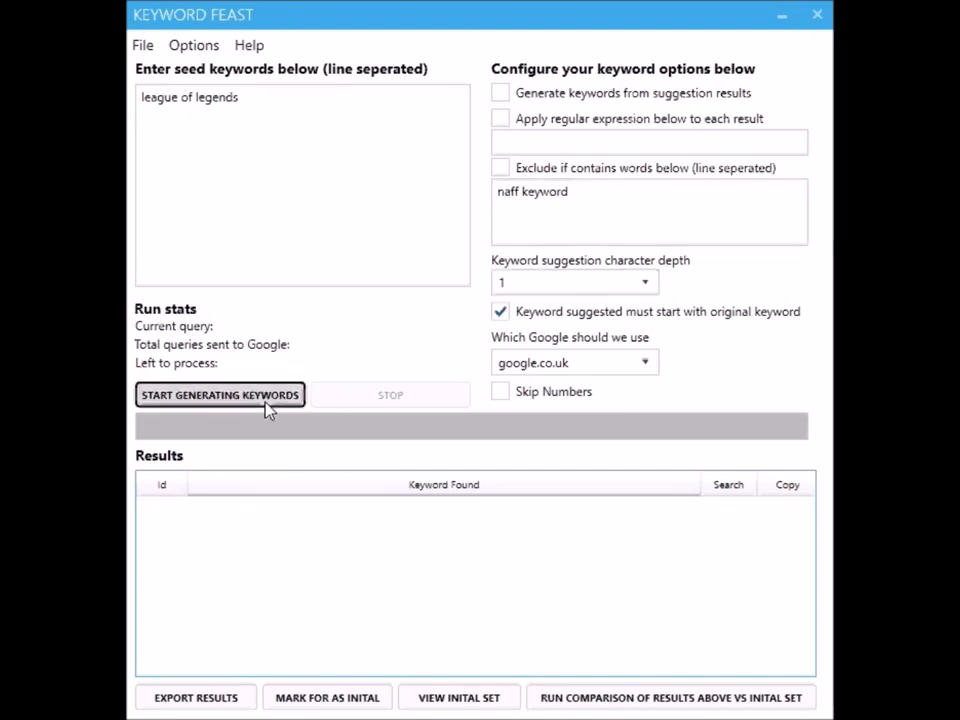
# - Generate league of legends suggestions, stopping at 260 results after 26 queries
pyautogui.click(219, 394)
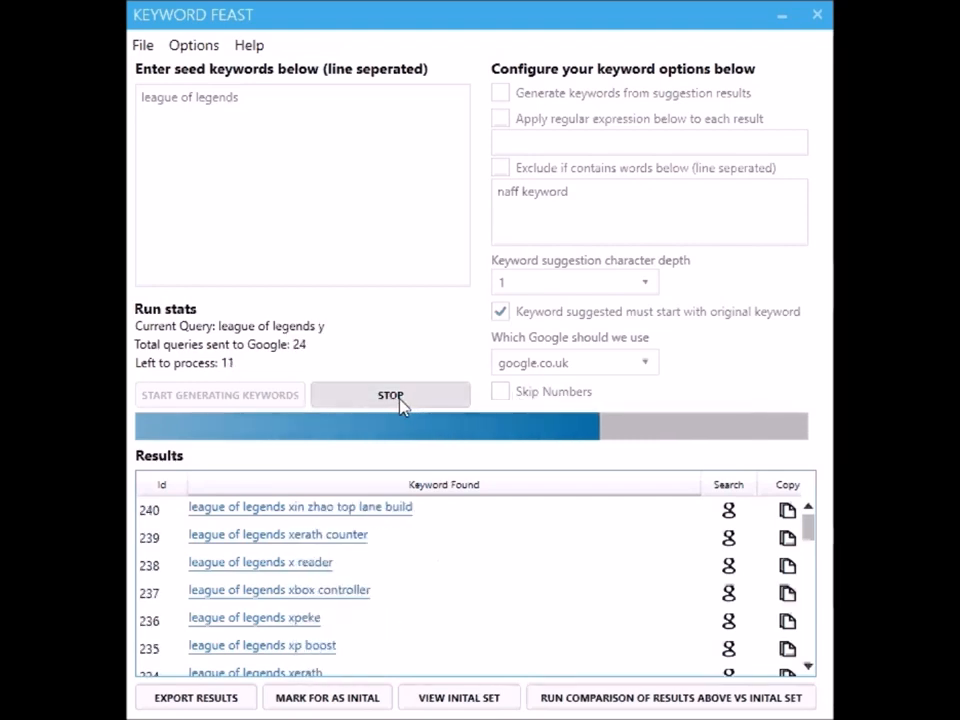
pyautogui.click(390, 394)
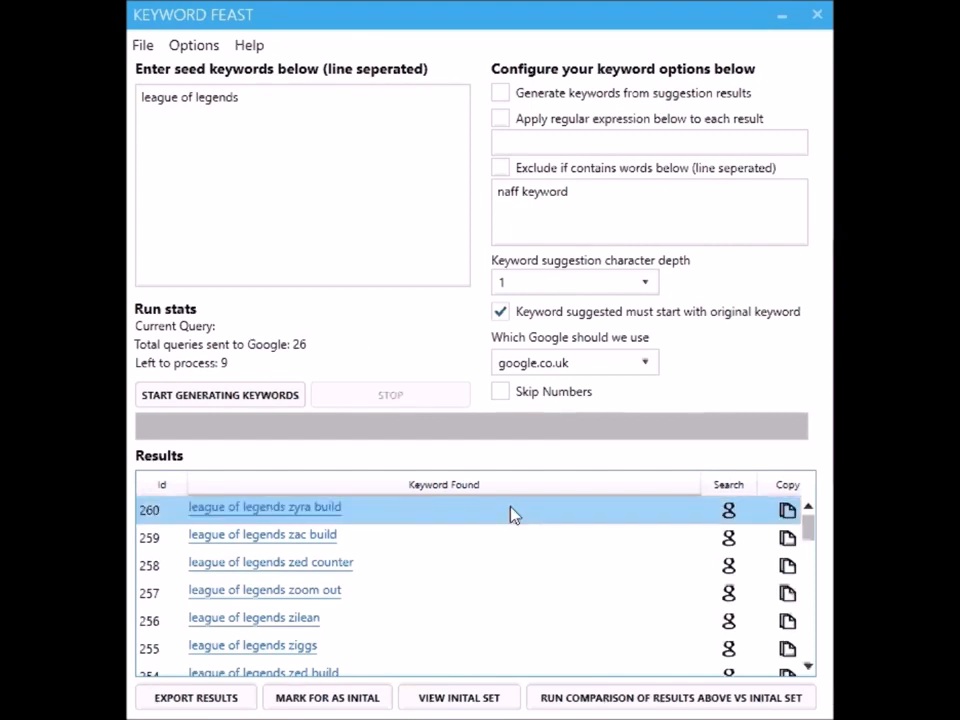
pyautogui.moveTo(290, 523)
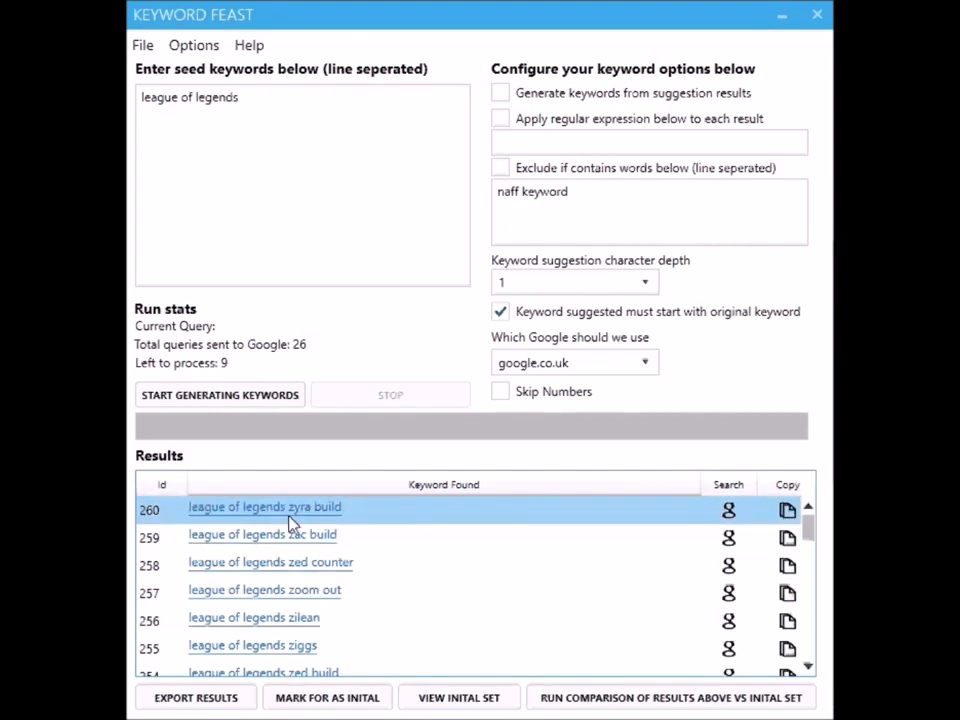
pyautogui.scroll(-3)
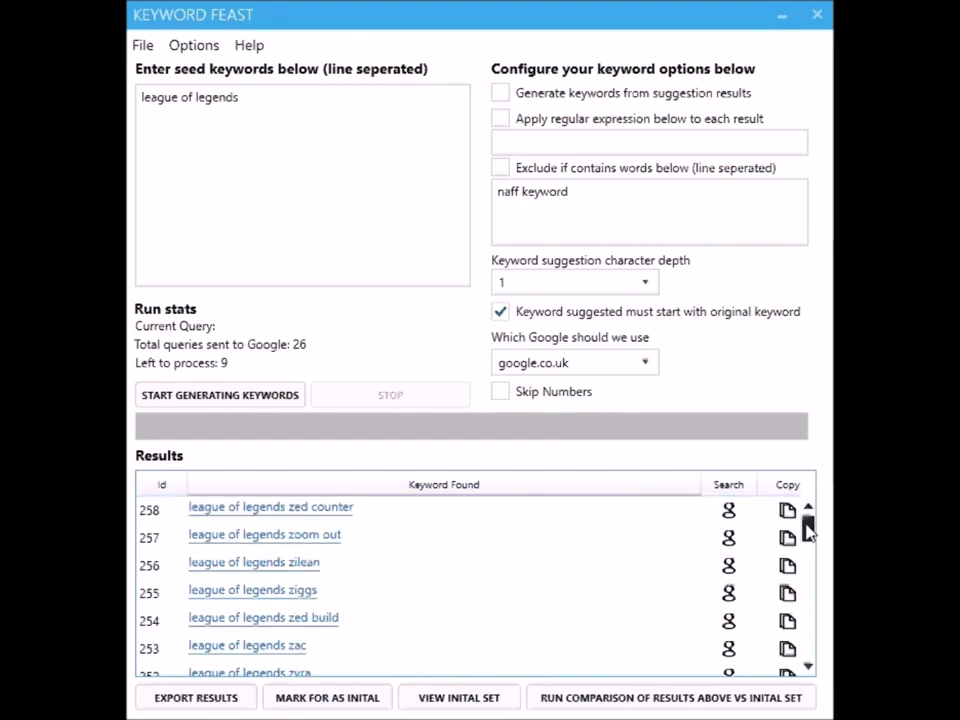
pyautogui.scroll(3)
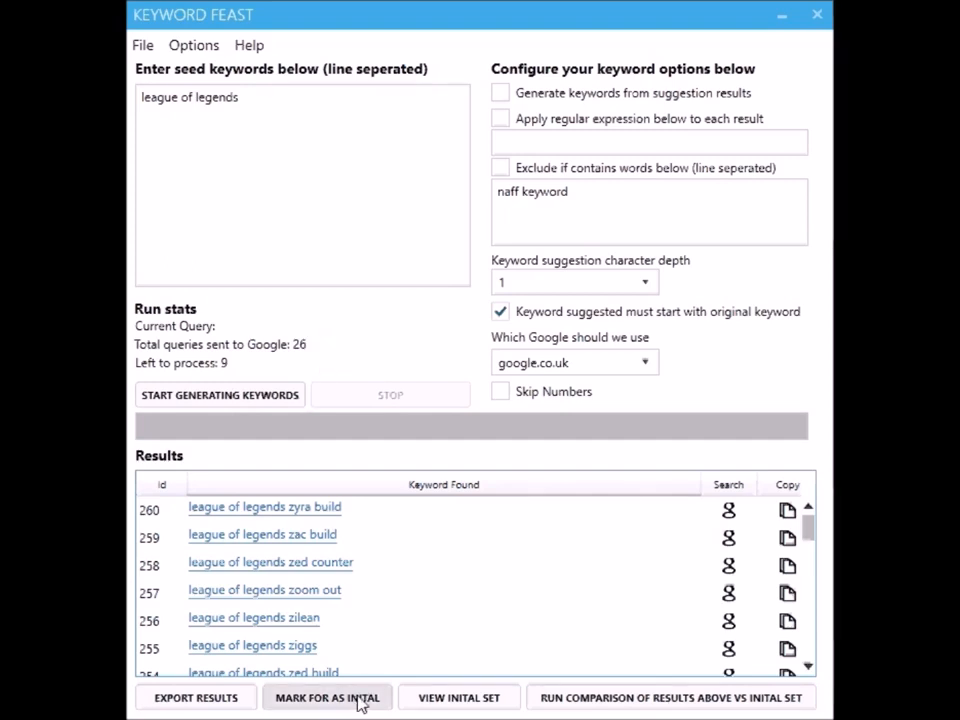
# - Mark the 260 suggestions as the initial set, confirm, then view and close the list
pyautogui.click(326, 697)
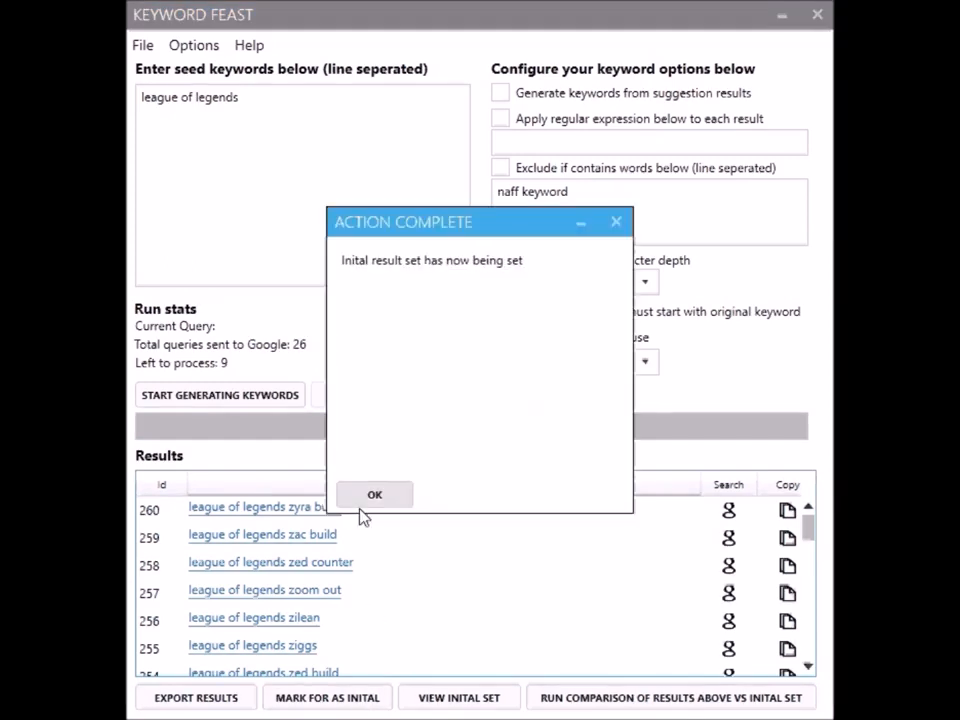
pyautogui.click(374, 494)
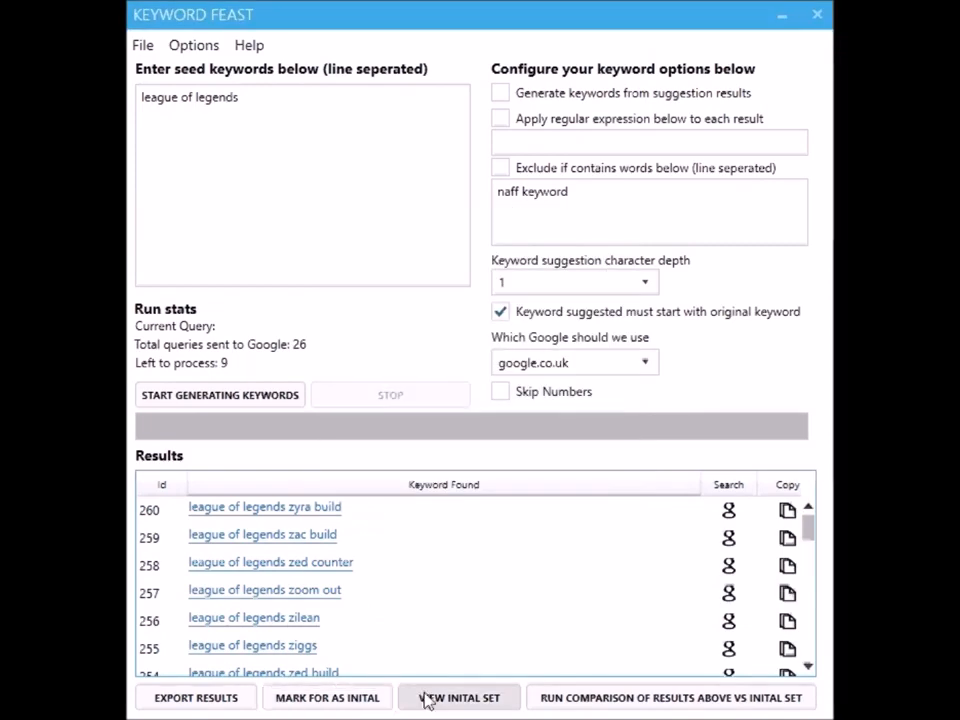
pyautogui.click(458, 697)
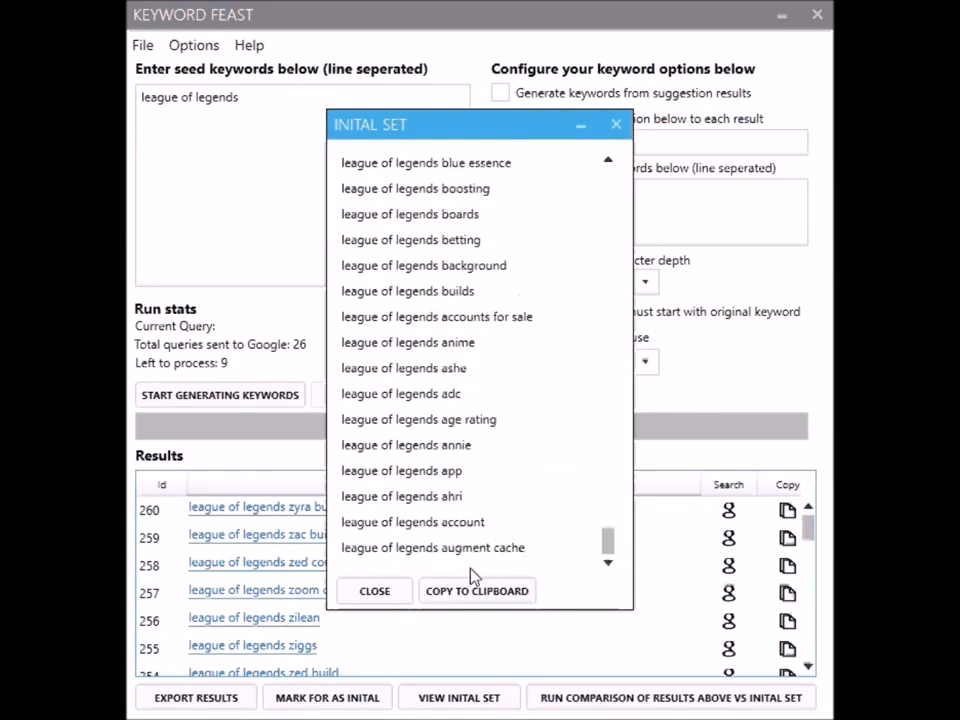
pyautogui.click(374, 590)
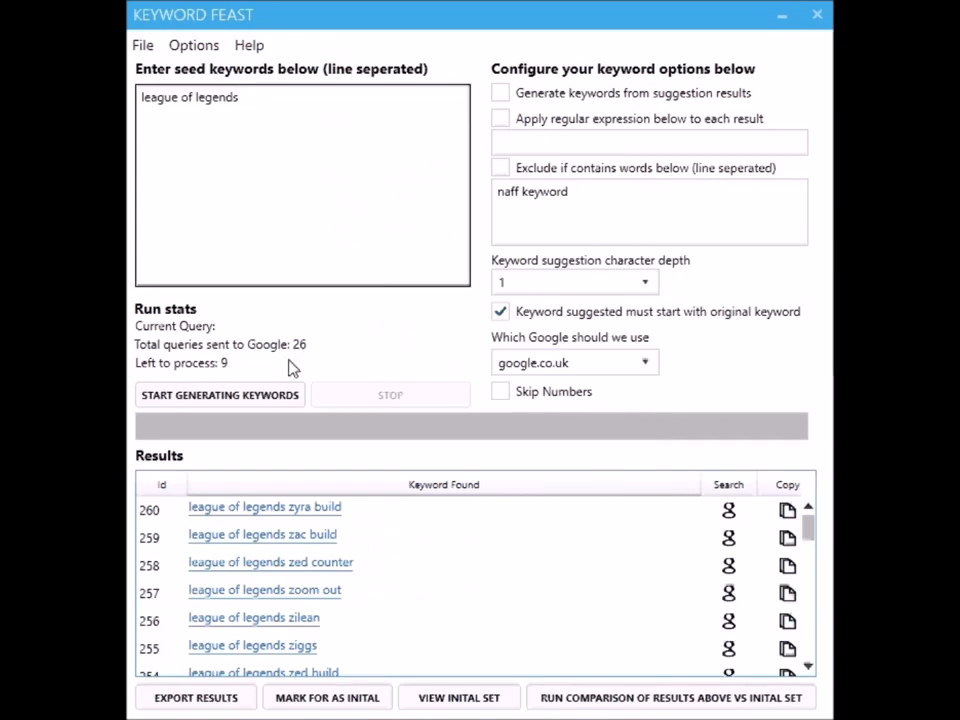
# - Rerun generation until it completes with 360 suggestions after 35 queries
pyautogui.click(218, 394)
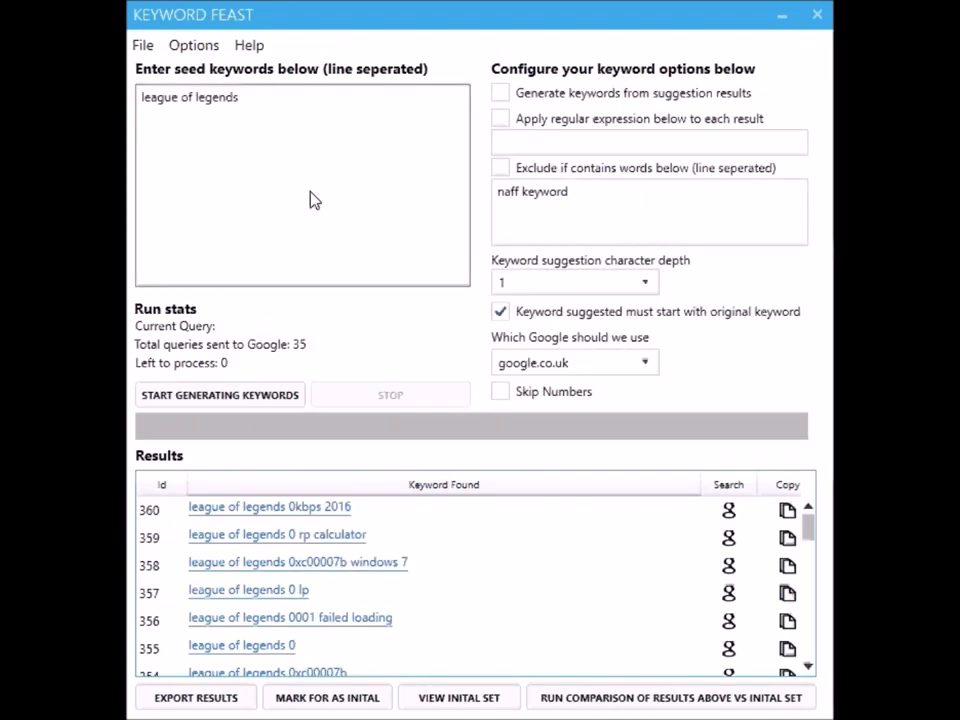
pyautogui.moveTo(575, 710)
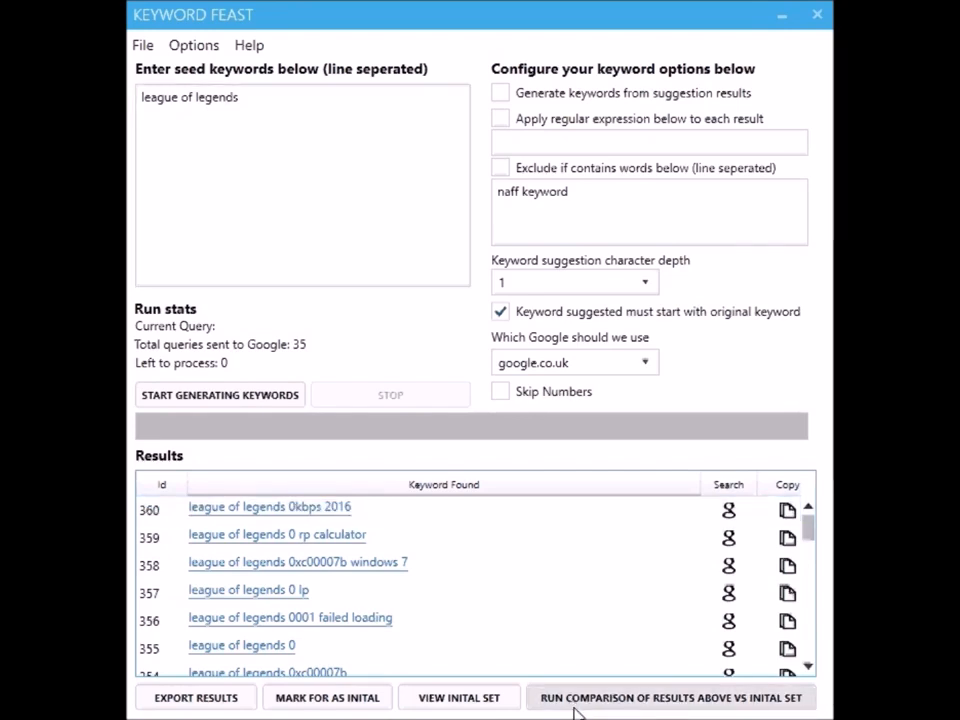
pyautogui.moveTo(578, 705)
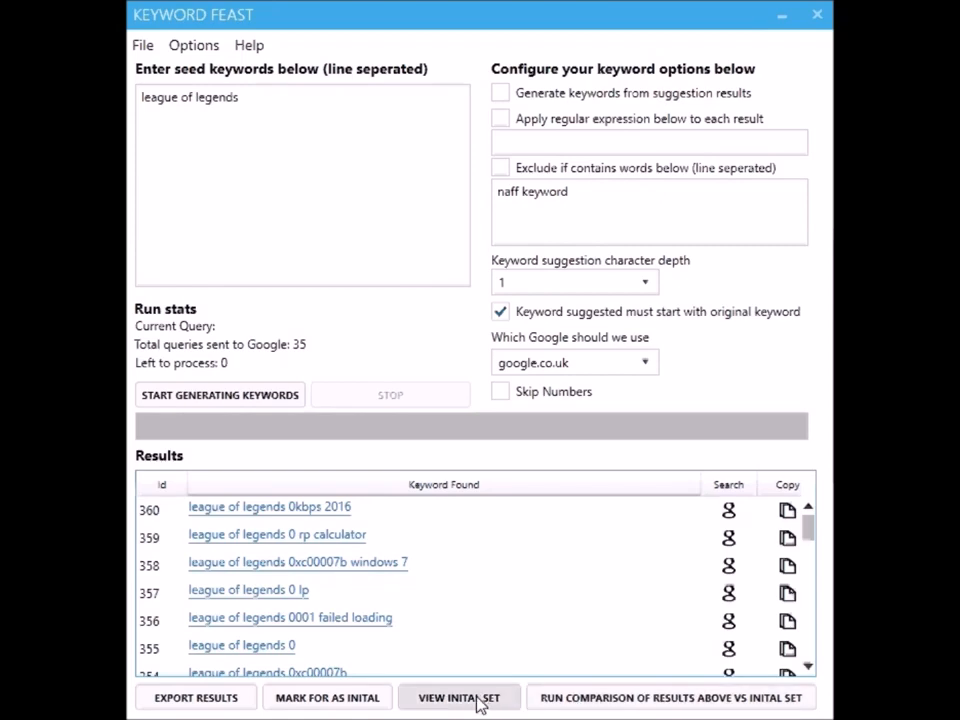
pyautogui.click(458, 697)
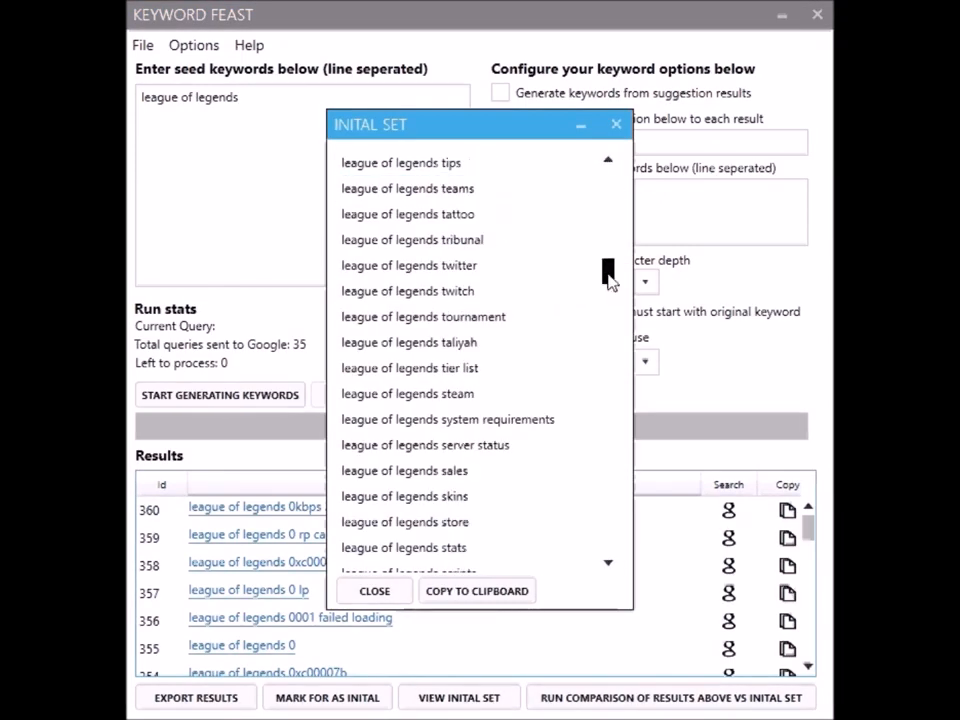
pyautogui.click(374, 590)
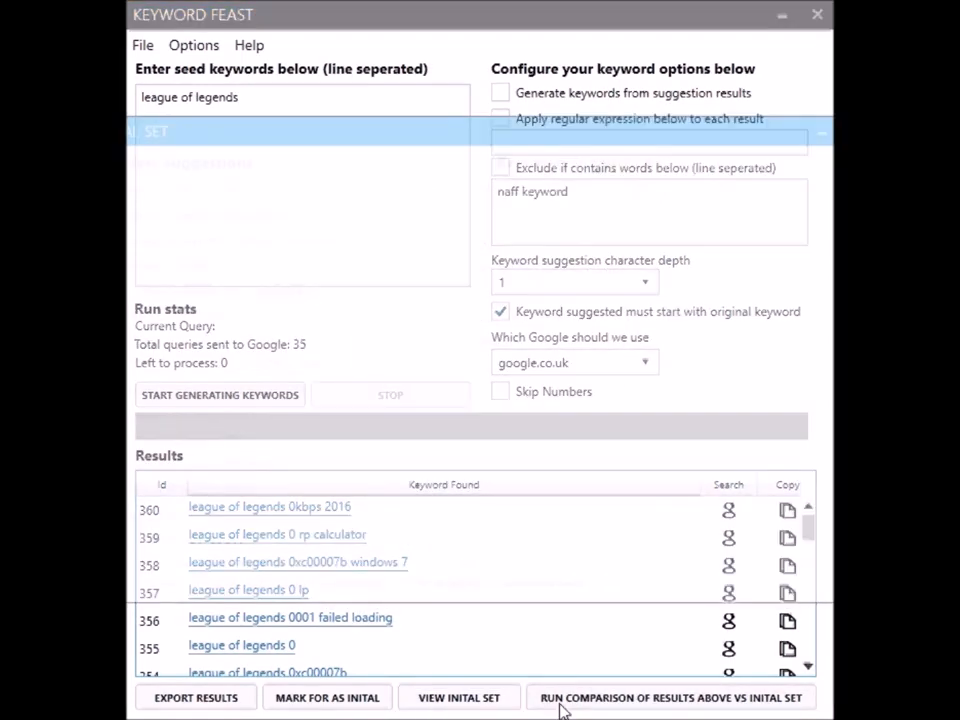
pyautogui.click(671, 697)
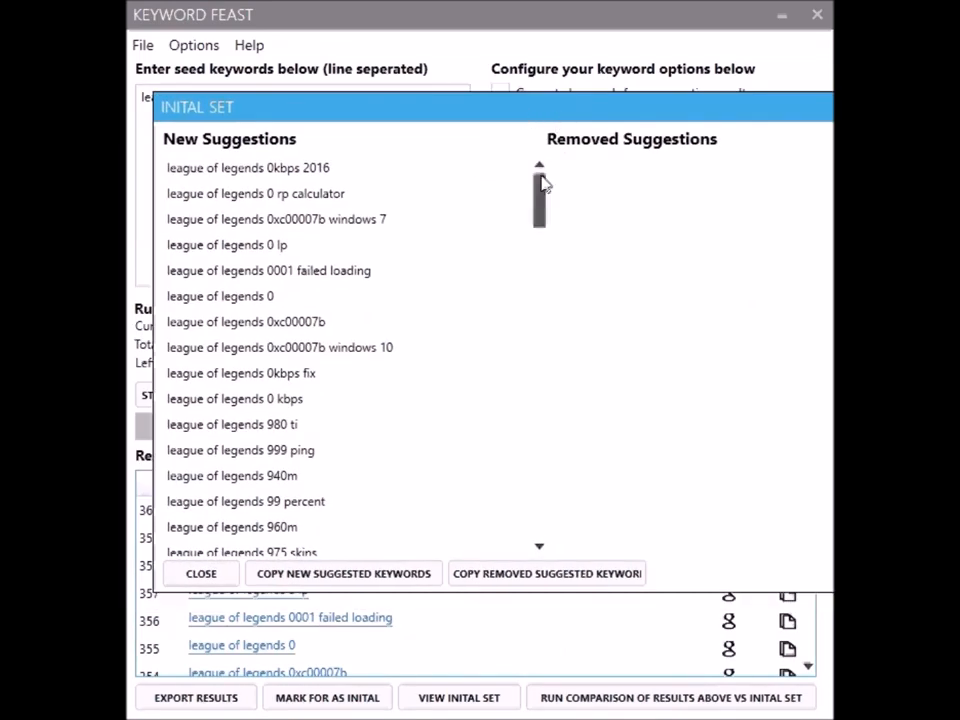
pyautogui.scroll(-3)
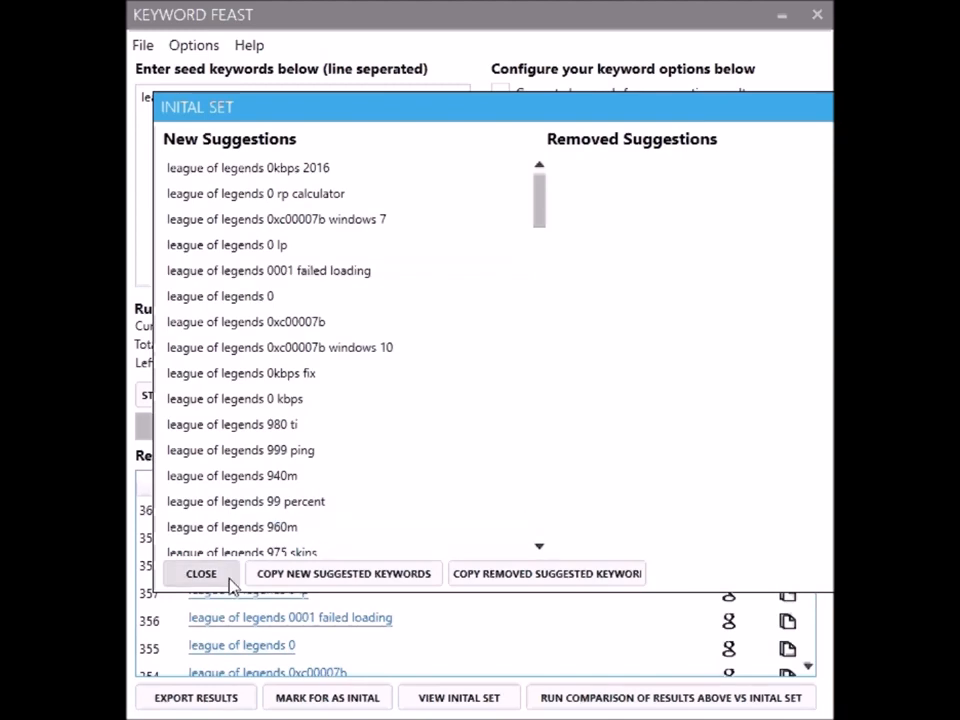
pyautogui.click(201, 573)
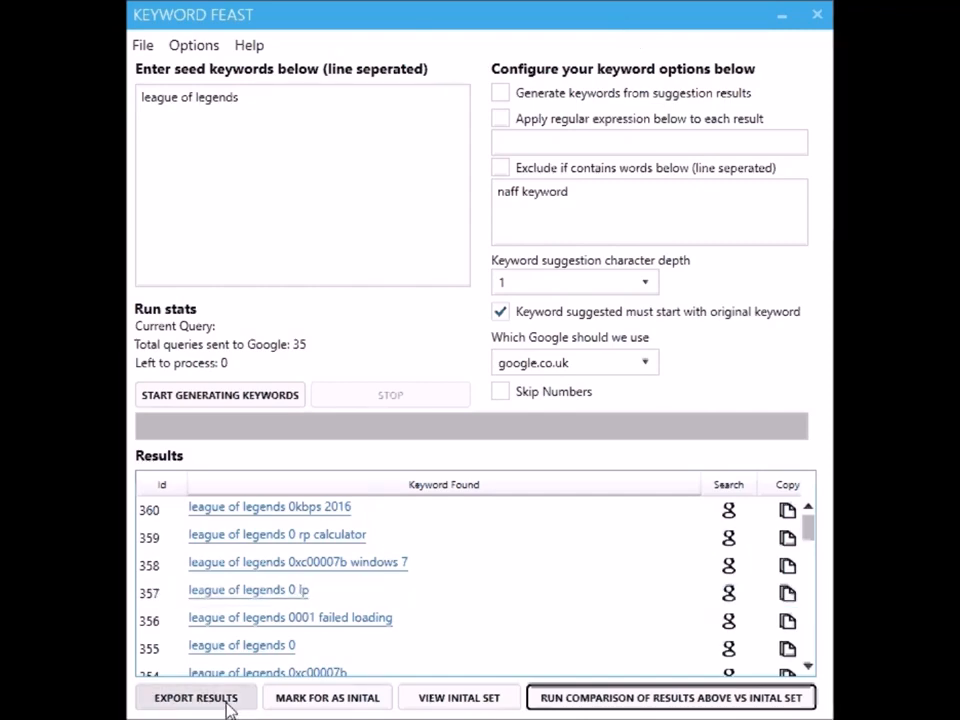
pyautogui.click(195, 697)
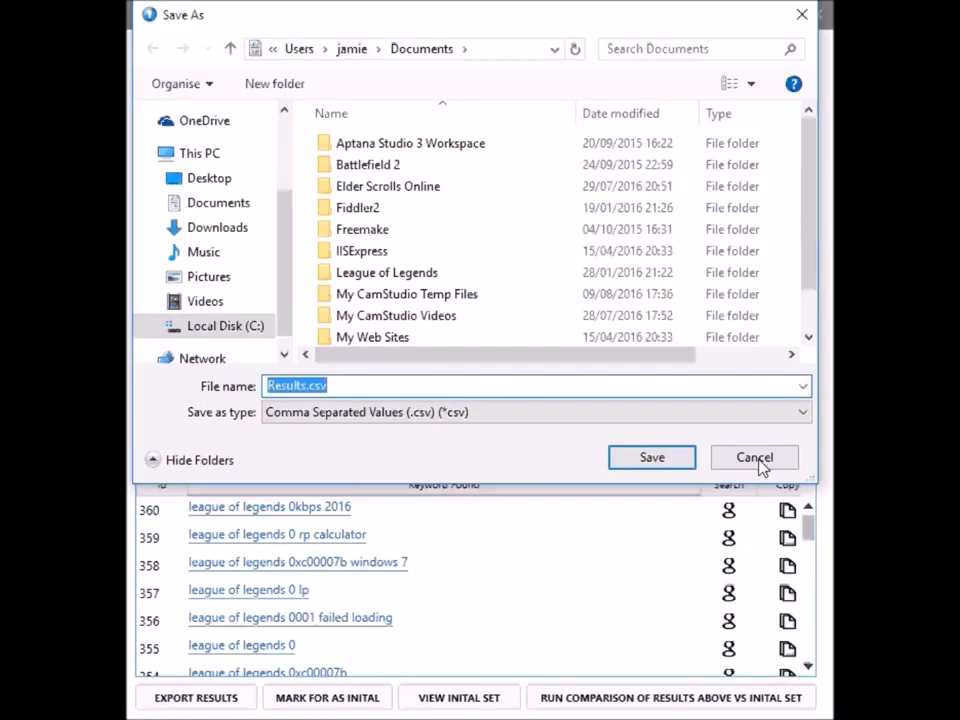
pyautogui.click(754, 457)
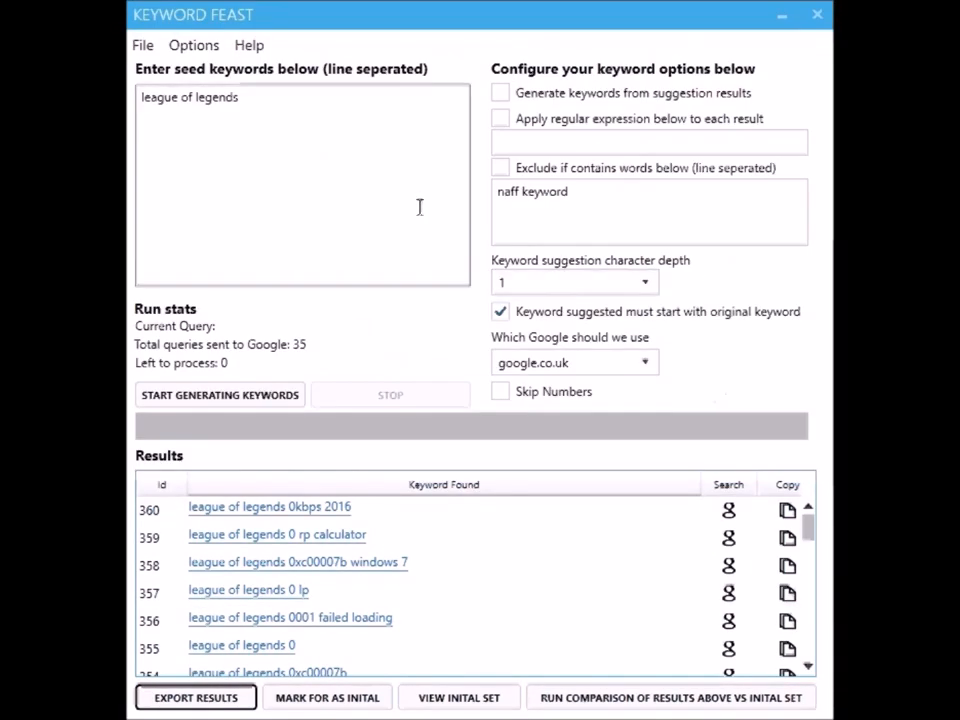
pyautogui.moveTo(389, 191)
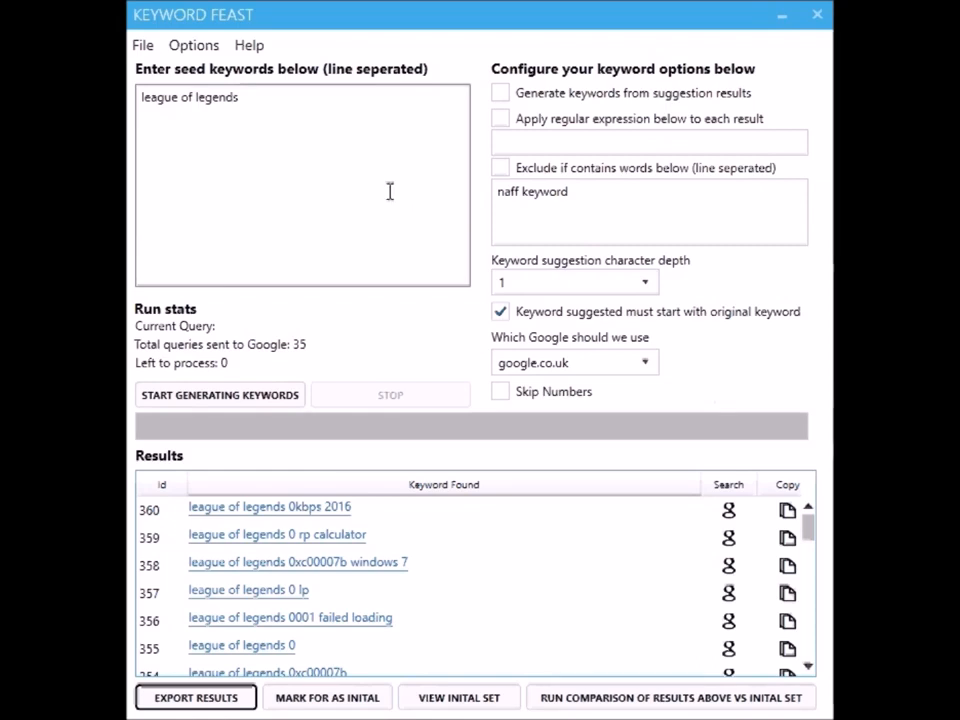